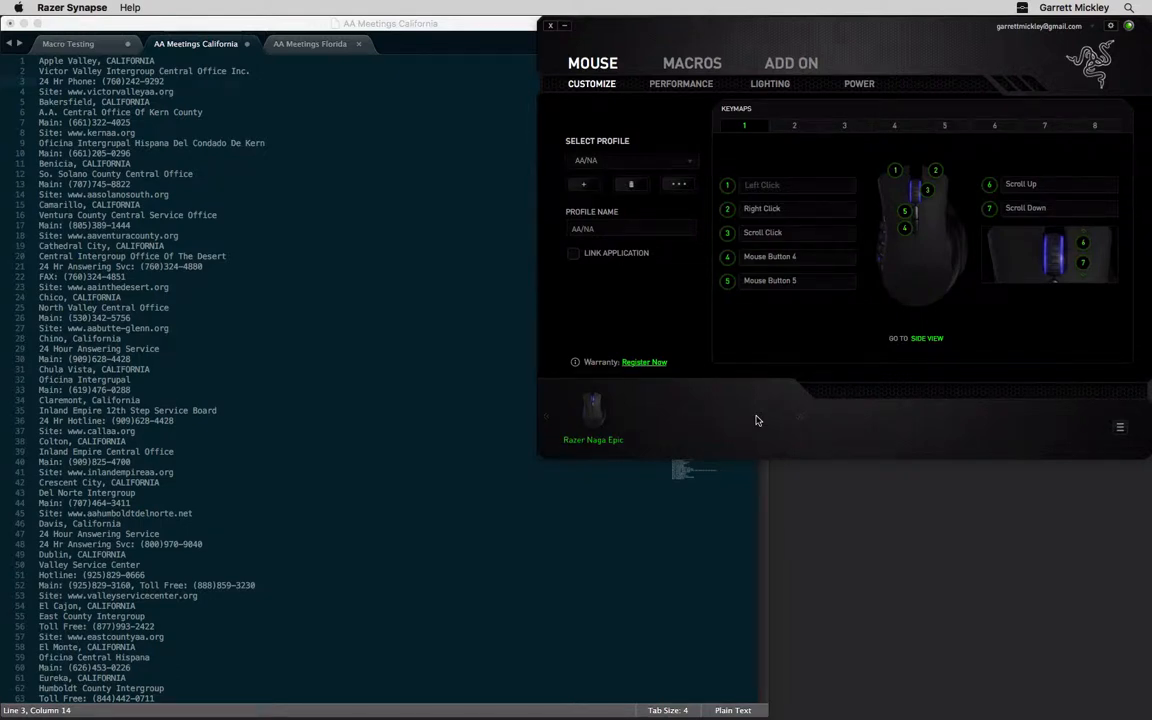
pyautogui.moveTo(742, 368)
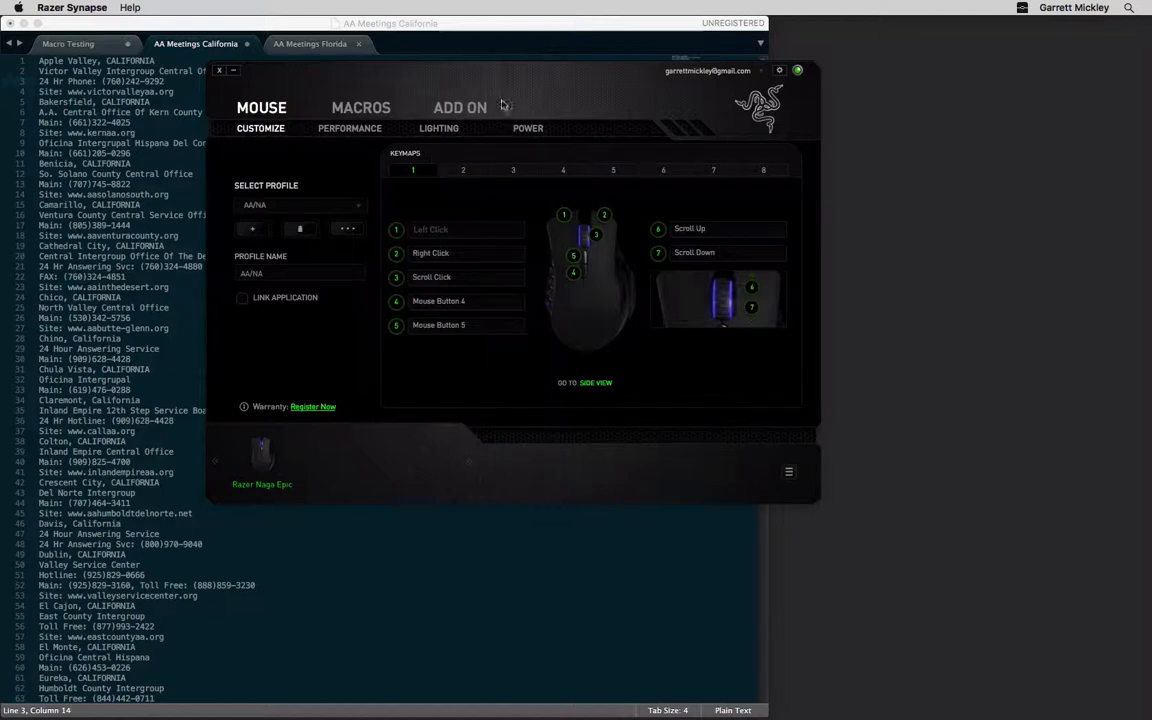
# Check the Macros page and side-button keymap to confirm button 4 holds Href Tel MAC.
pyautogui.click(360, 107)
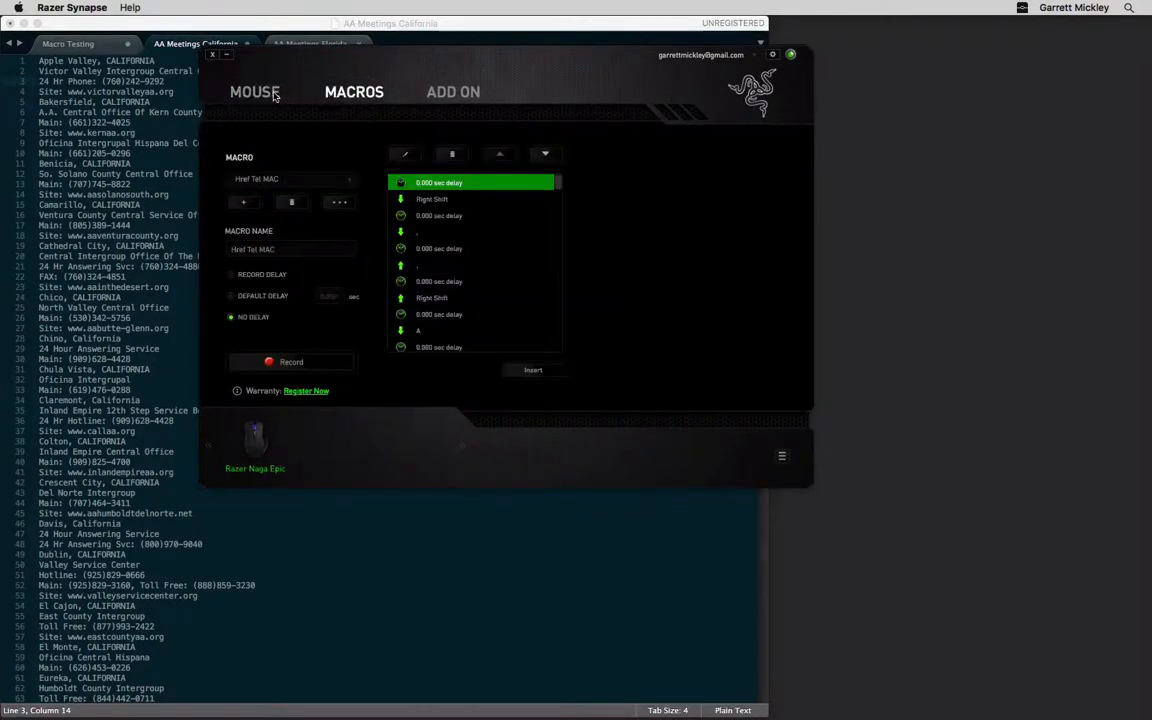
pyautogui.click(255, 92)
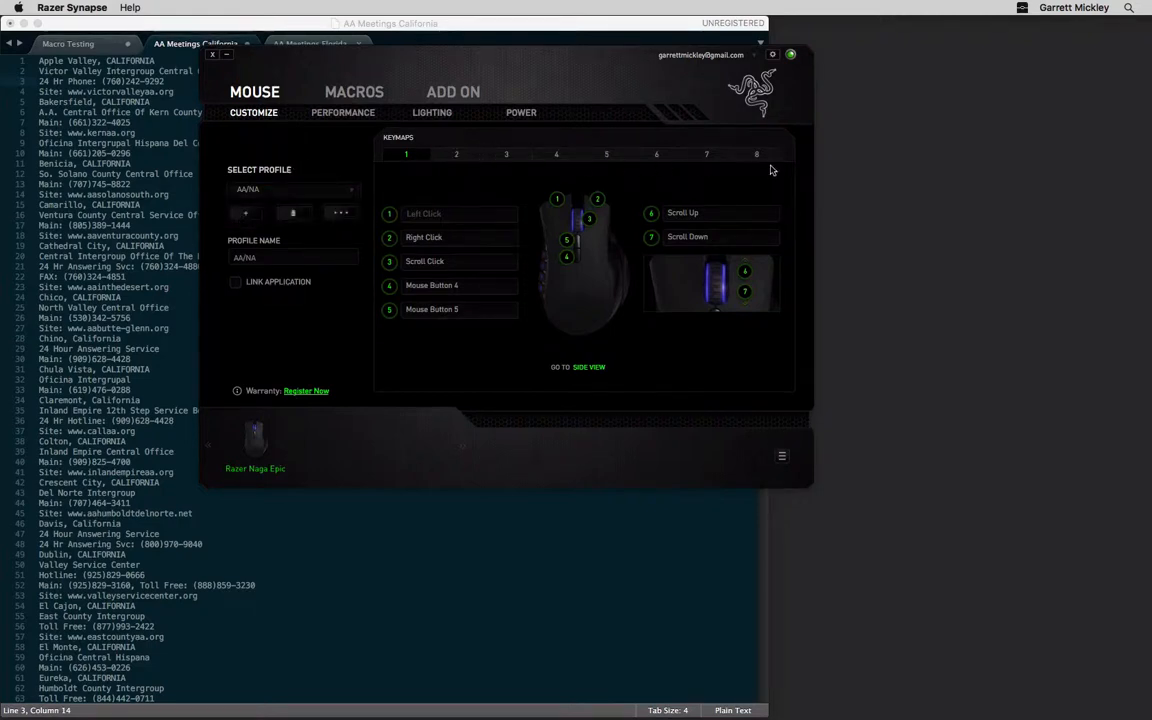
pyautogui.moveTo(380, 158)
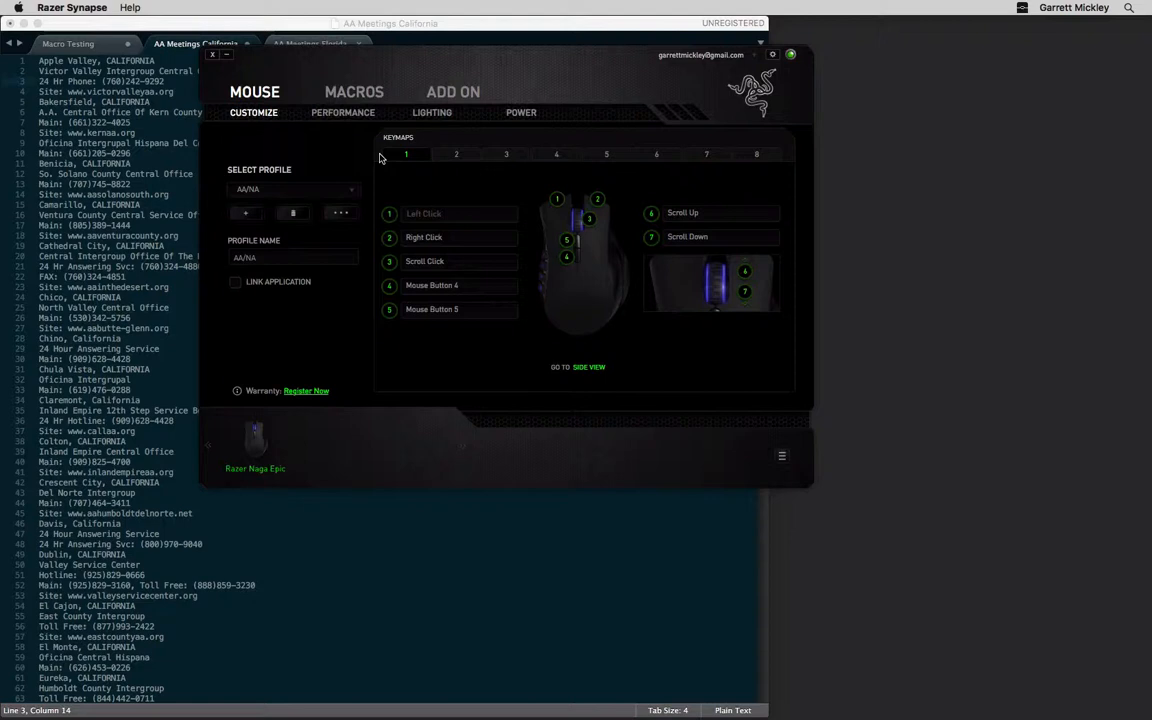
pyautogui.moveTo(591, 277)
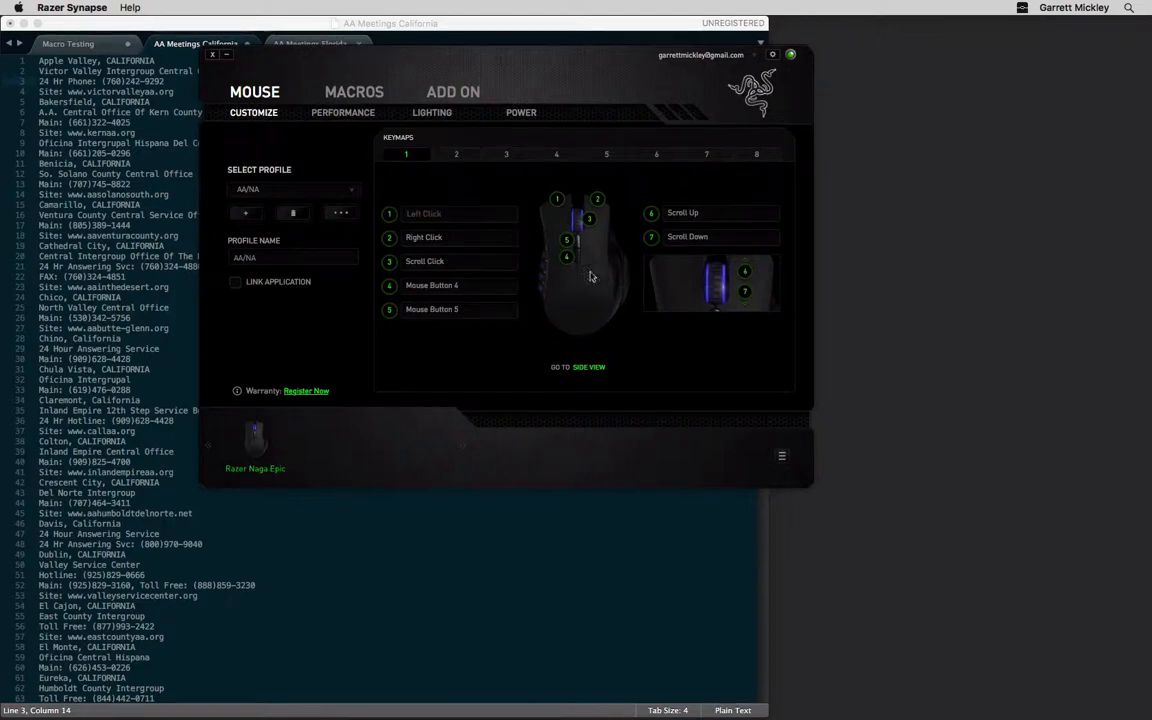
pyautogui.moveTo(567, 261)
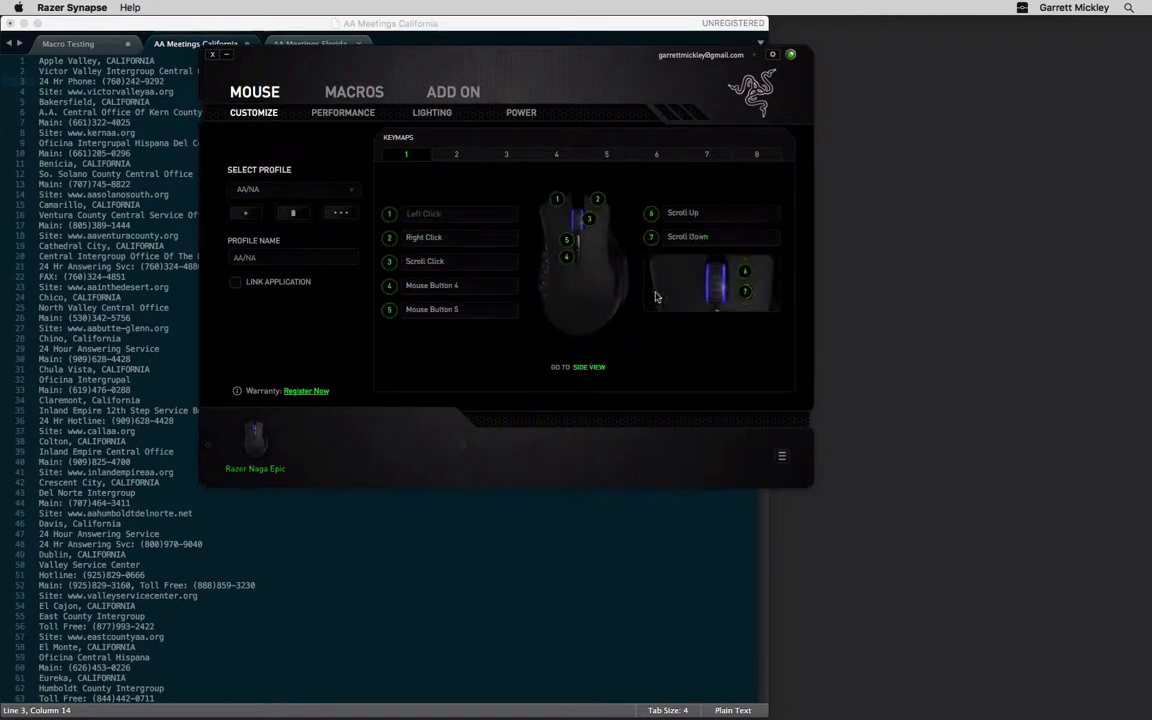
pyautogui.moveTo(626, 345)
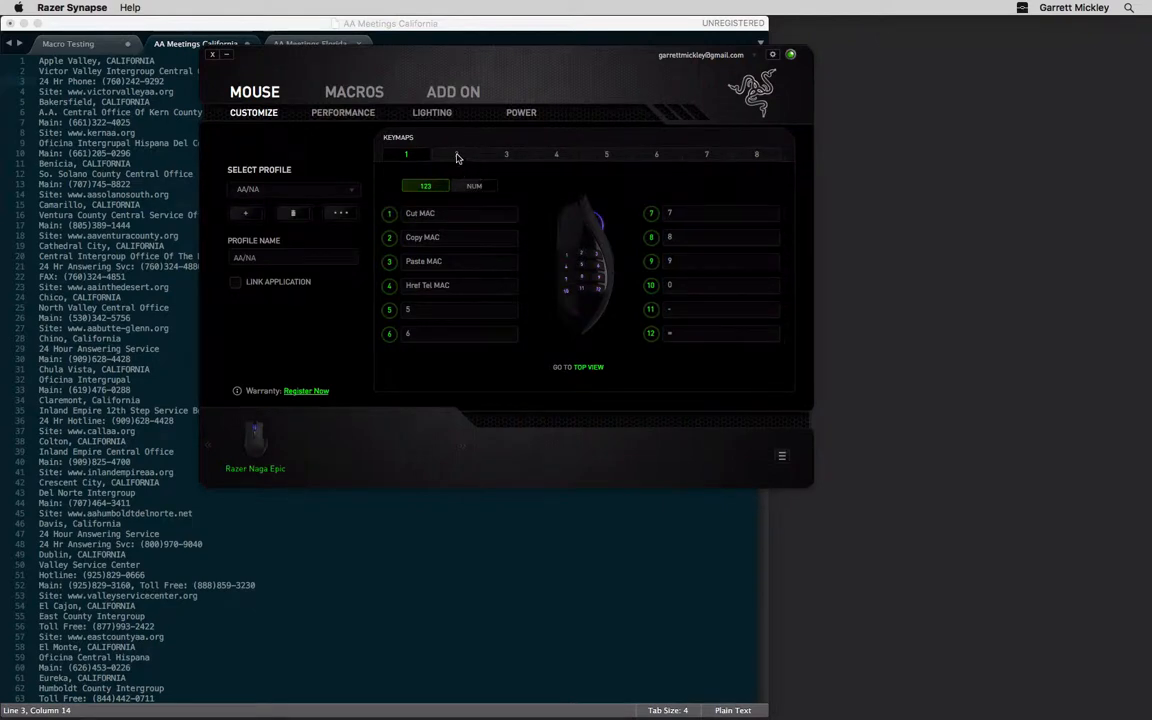
pyautogui.click(353, 91)
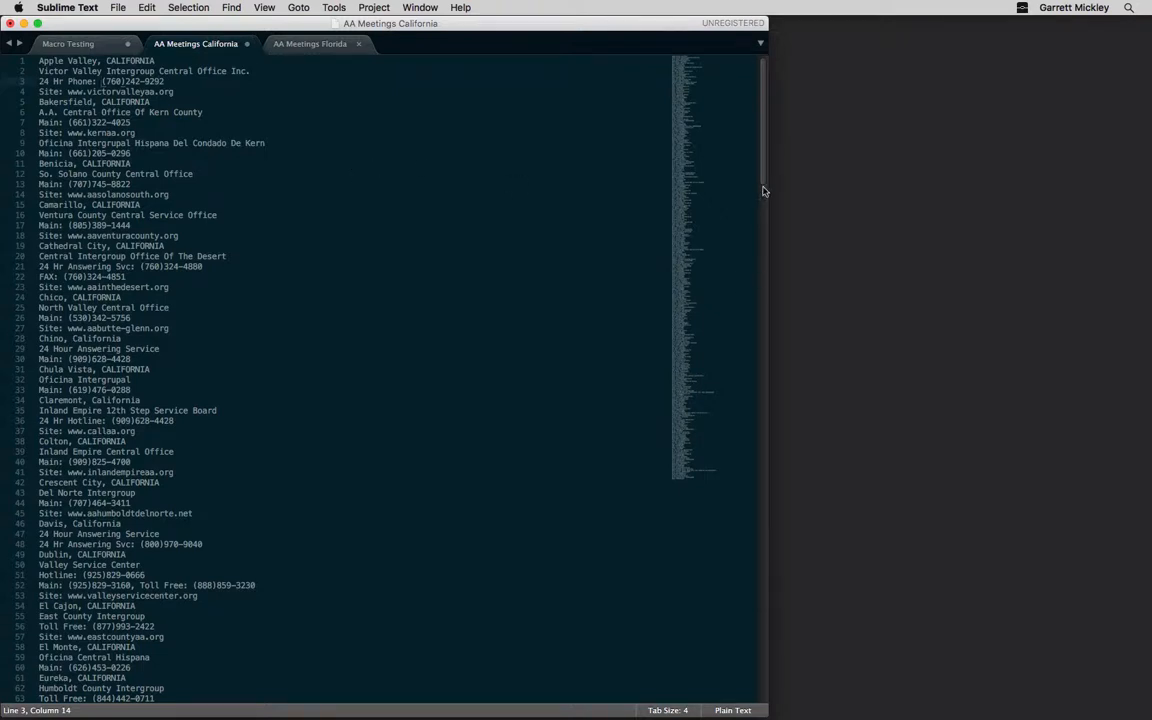
pyautogui.moveTo(764, 146)
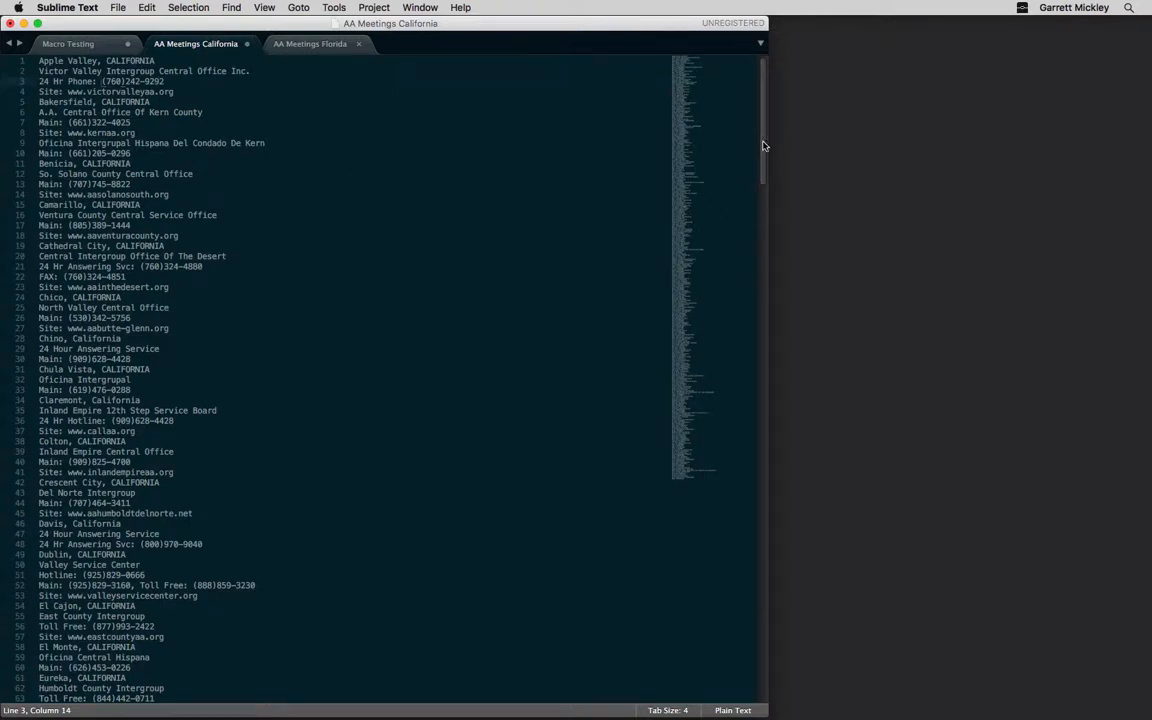
# Scroll the California list, then switch to AA Meetings Florida and browse its tel: links.
pyautogui.scroll(-3)
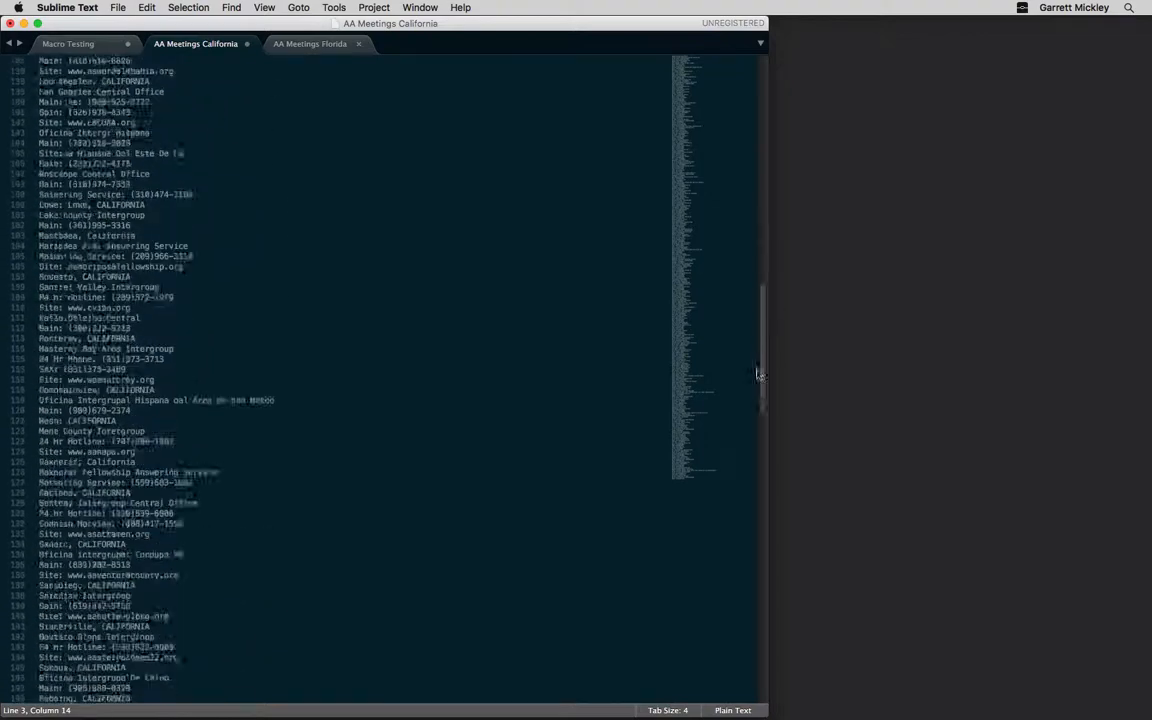
pyautogui.scroll(-3)
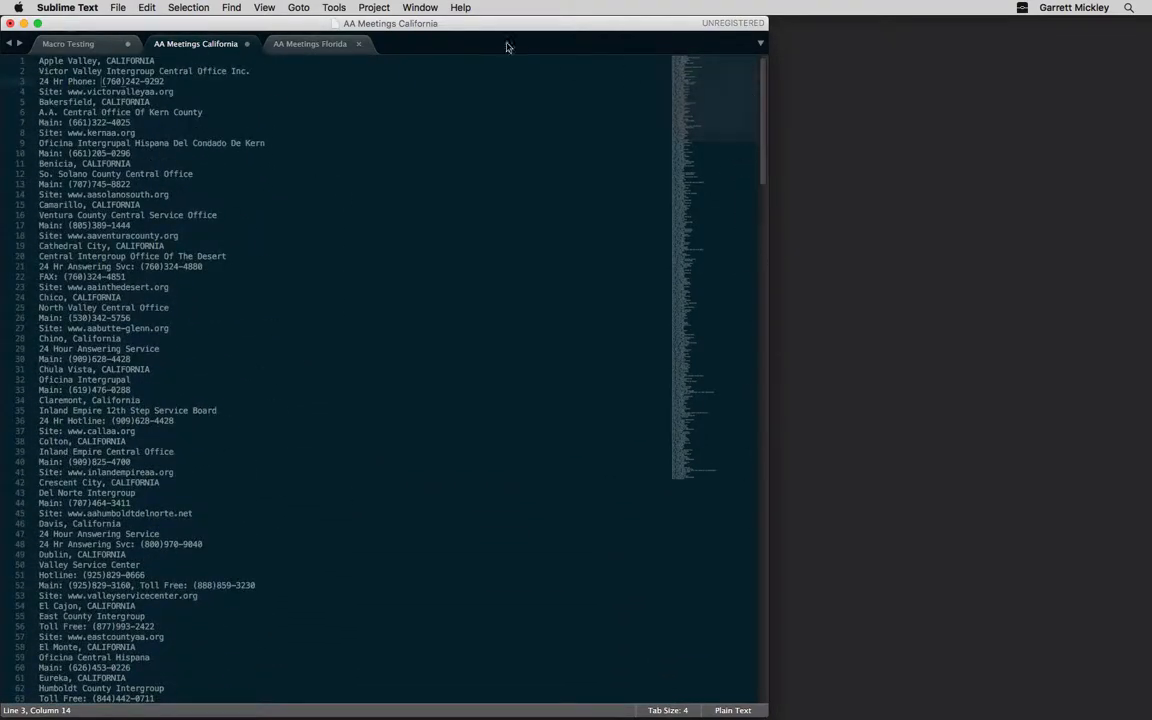
pyautogui.moveTo(320, 44)
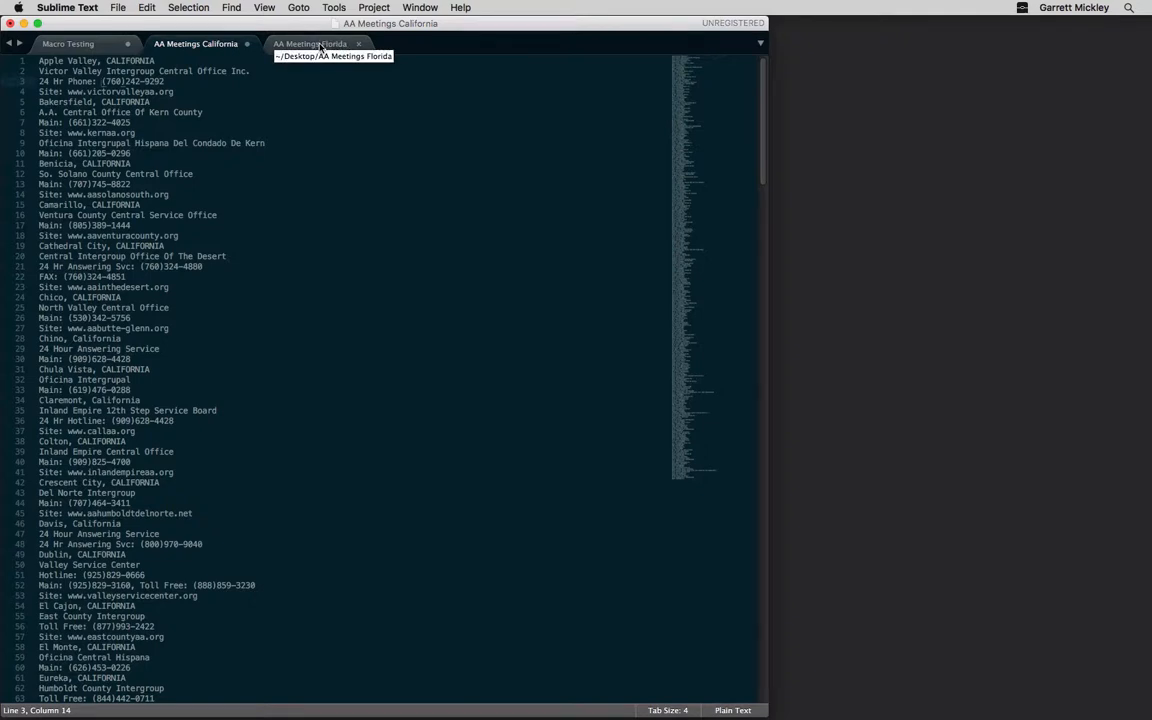
pyautogui.click(318, 44)
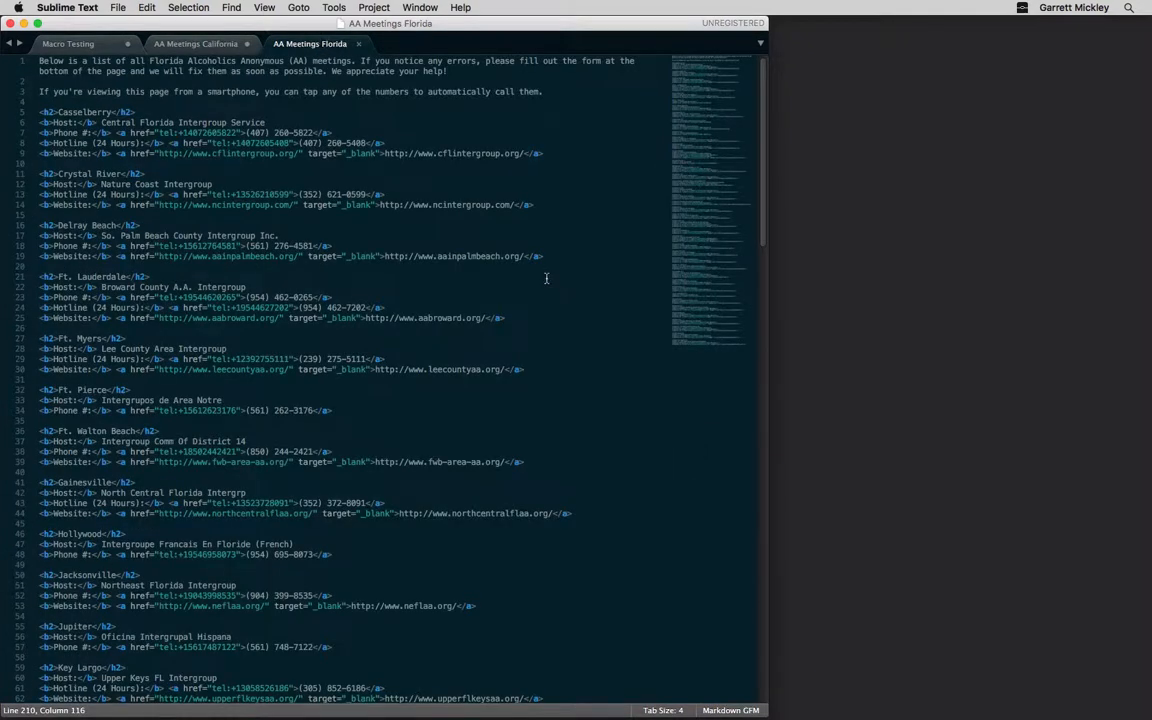
pyautogui.moveTo(763, 117)
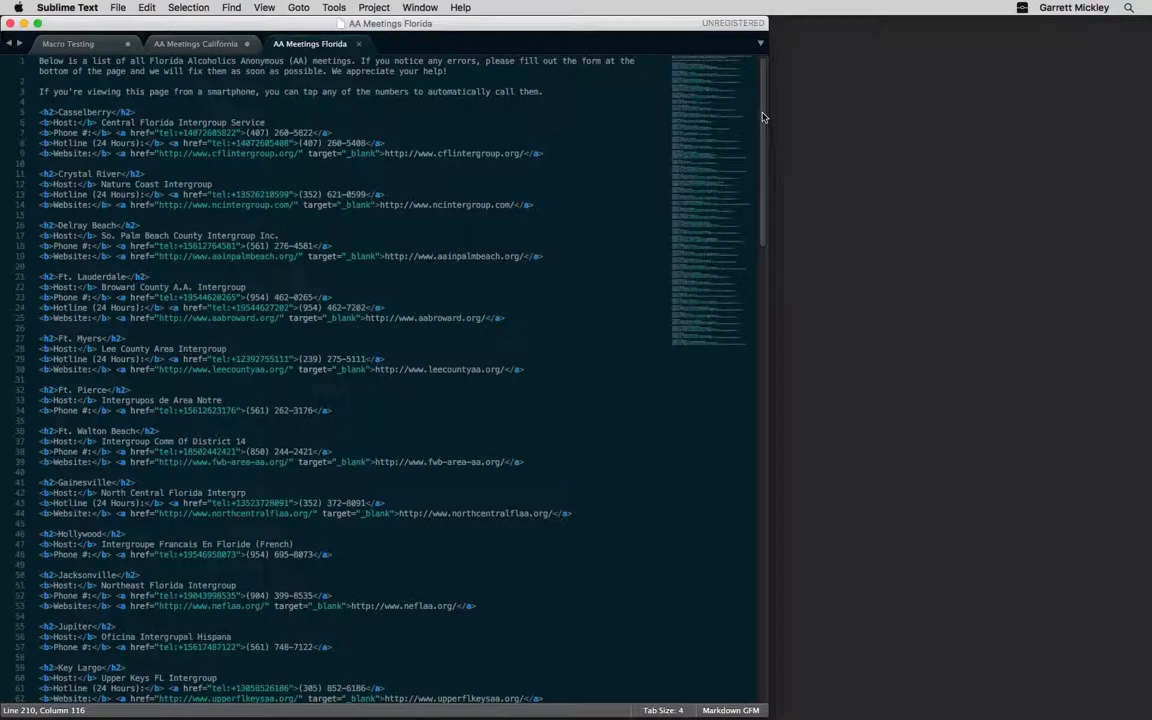
pyautogui.scroll(-3)
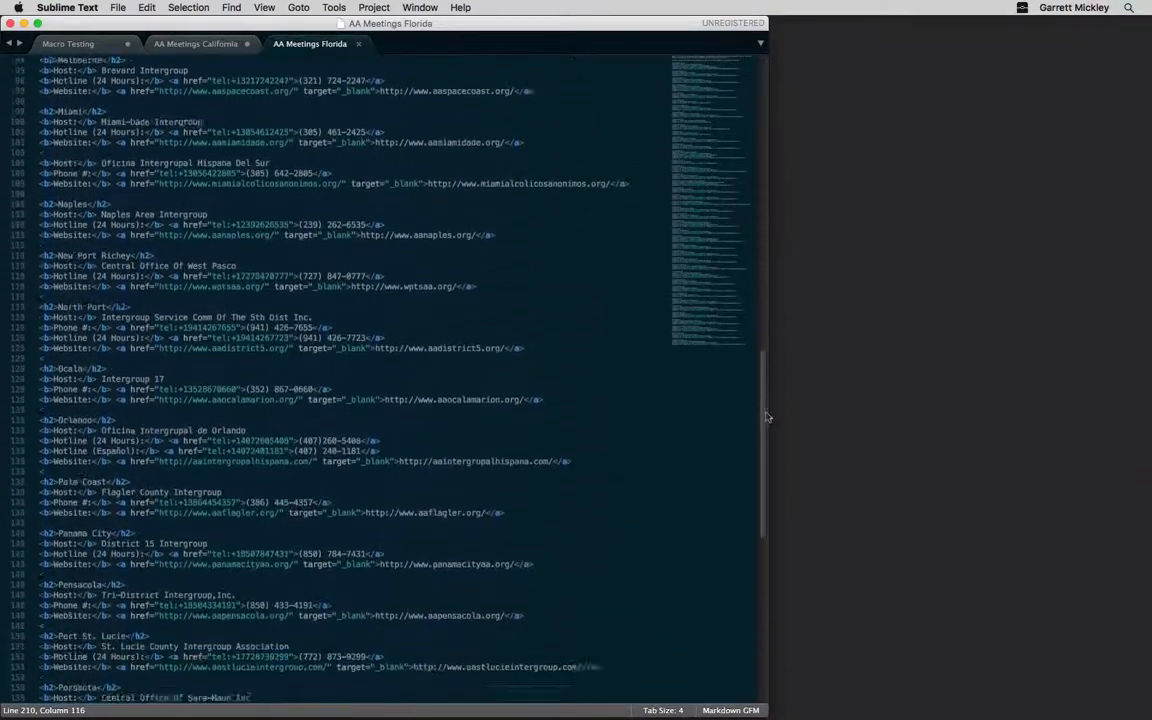
pyautogui.scroll(-3)
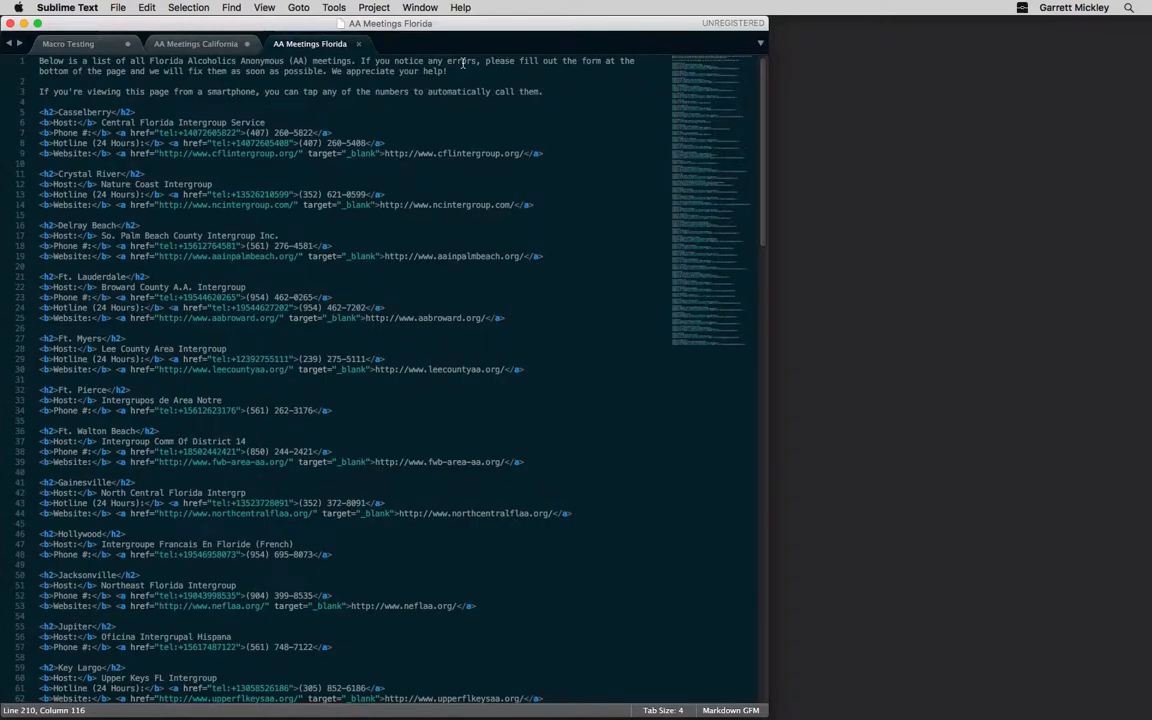
pyautogui.click(198, 43)
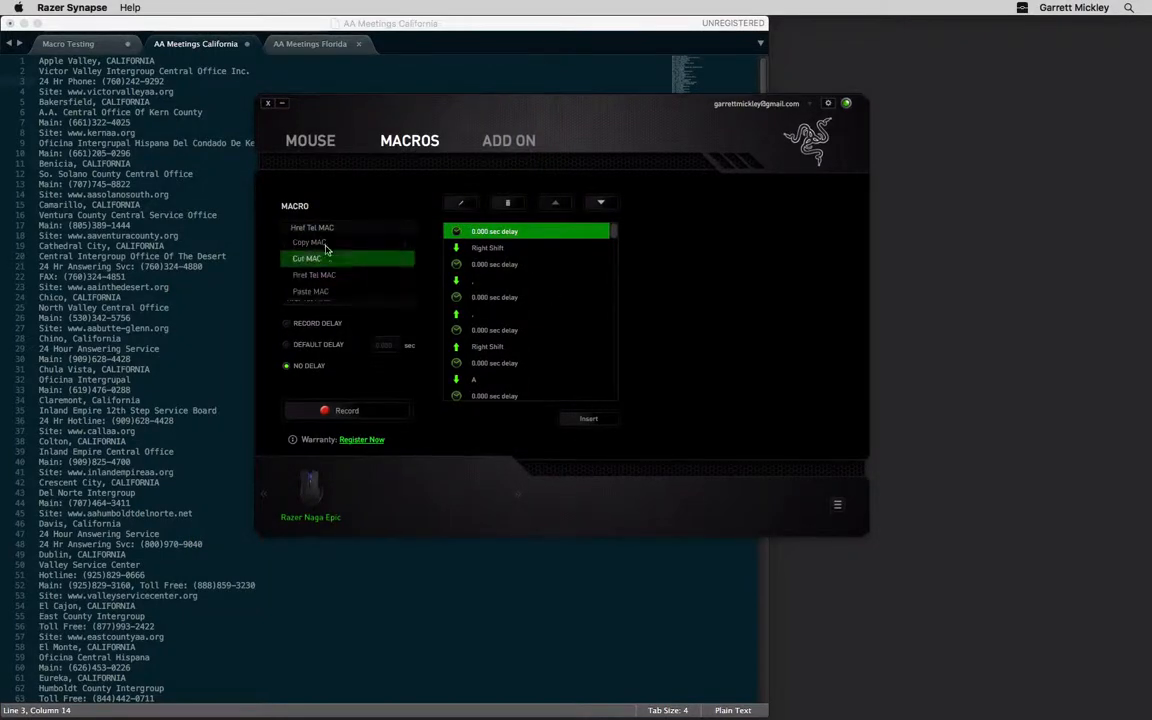
# Select Href Tel MAC in the macro dropdown to view its keystrokes, then close Synapse.
pyautogui.click(348, 275)
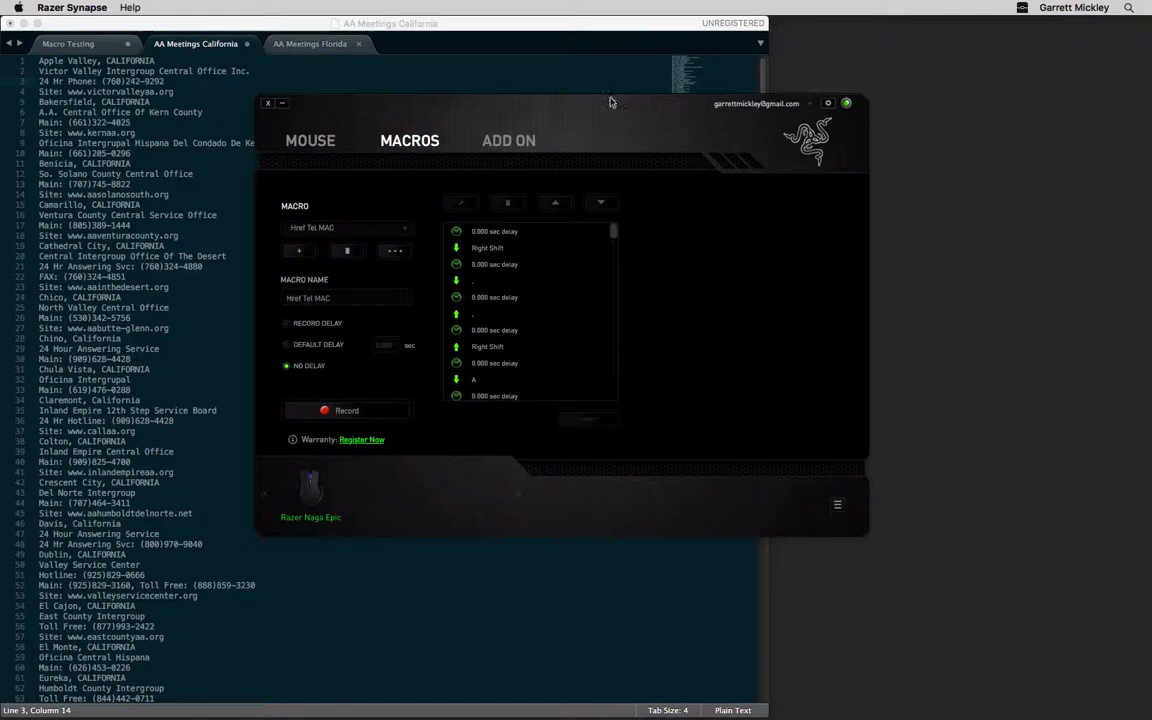
pyautogui.moveTo(598, 120)
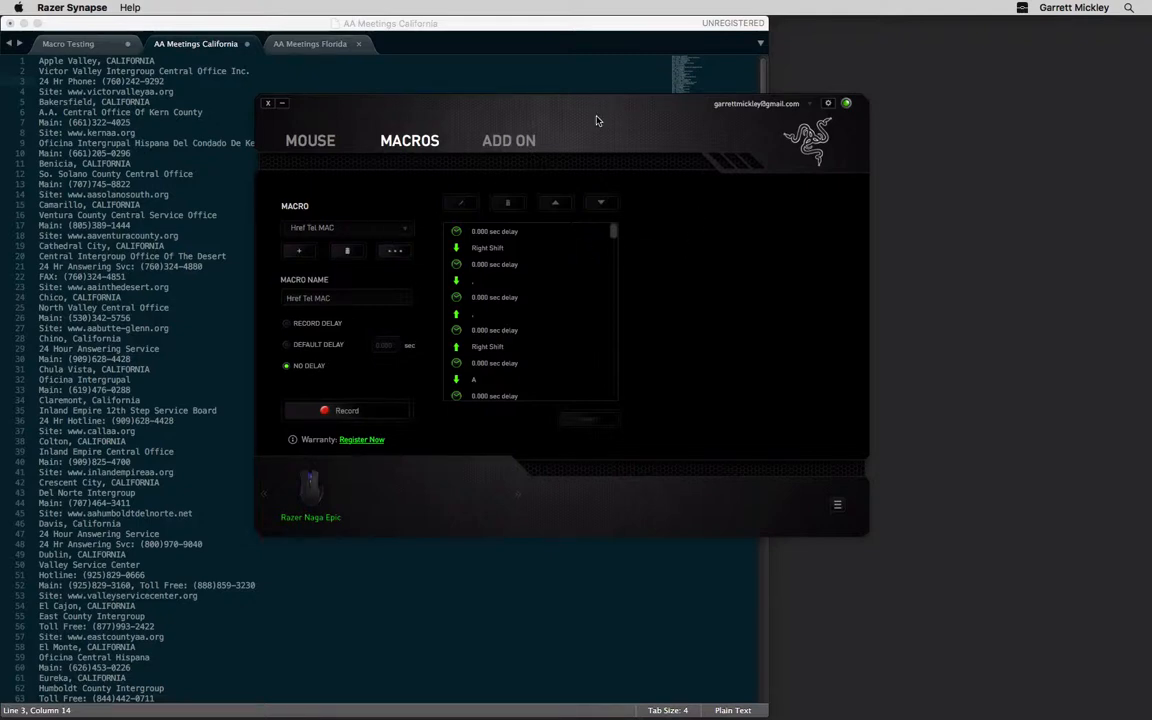
pyautogui.moveTo(601, 131)
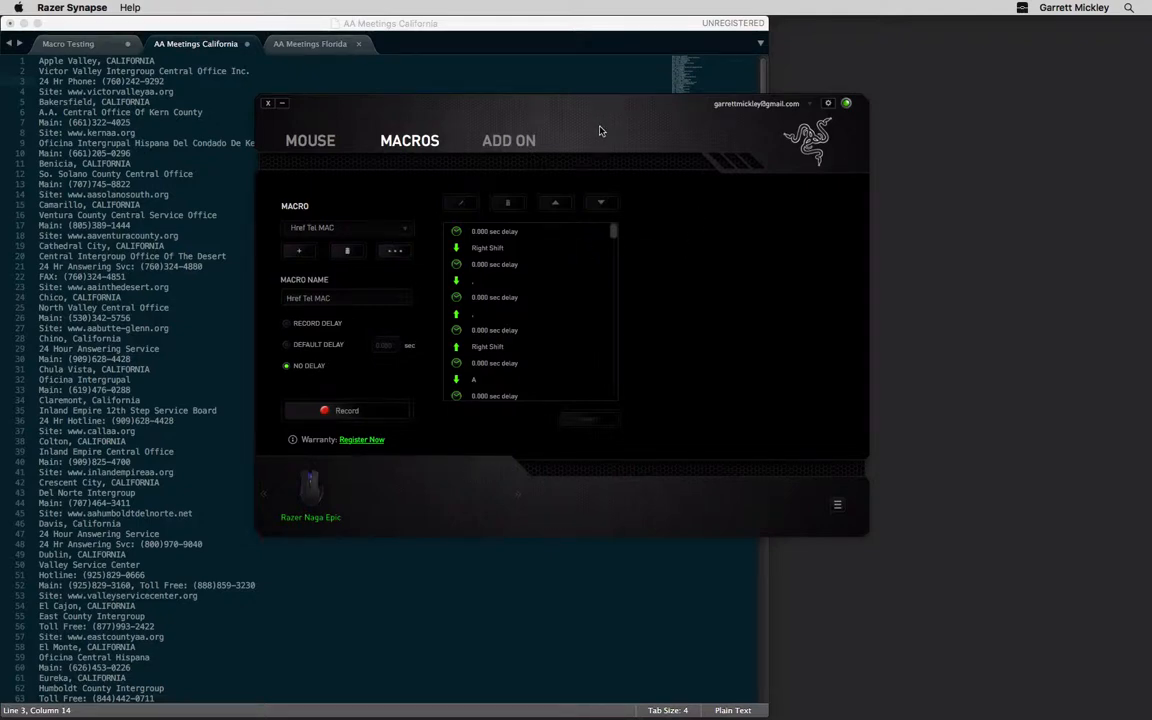
pyautogui.click(267, 102)
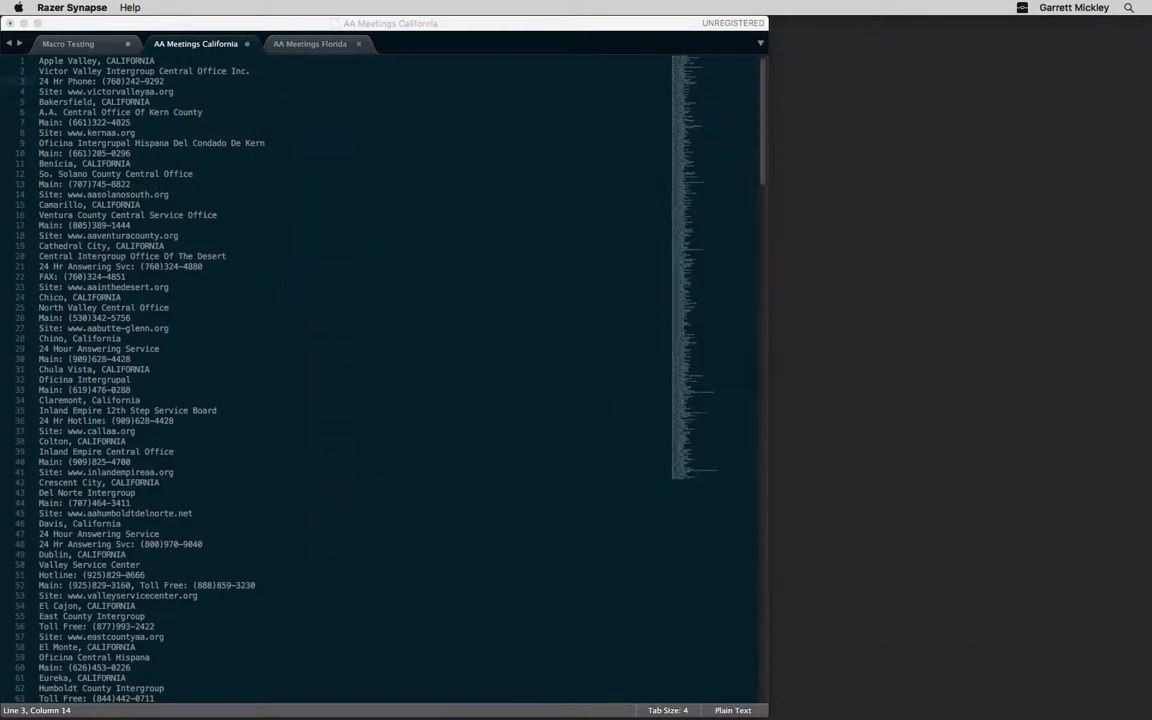
# Examine the number inside Florida's first tel: link, flipping to California and back.
pyautogui.click(318, 44)
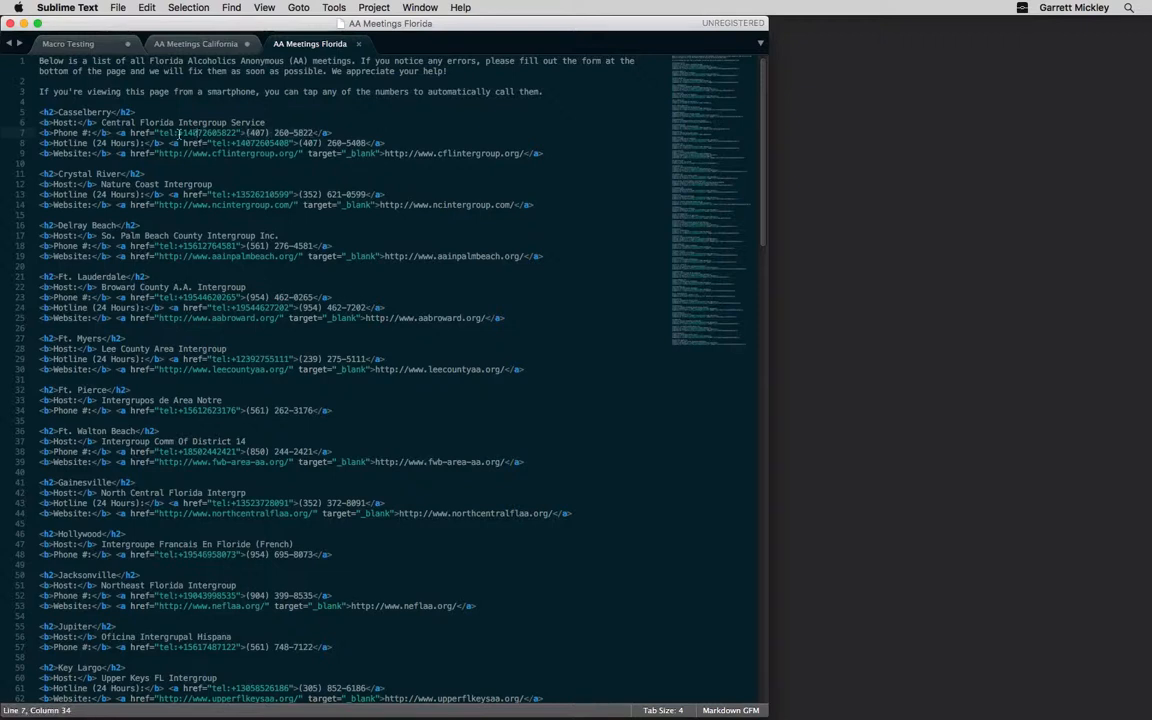
pyautogui.moveTo(170, 132); pyautogui.dragTo(238, 132)
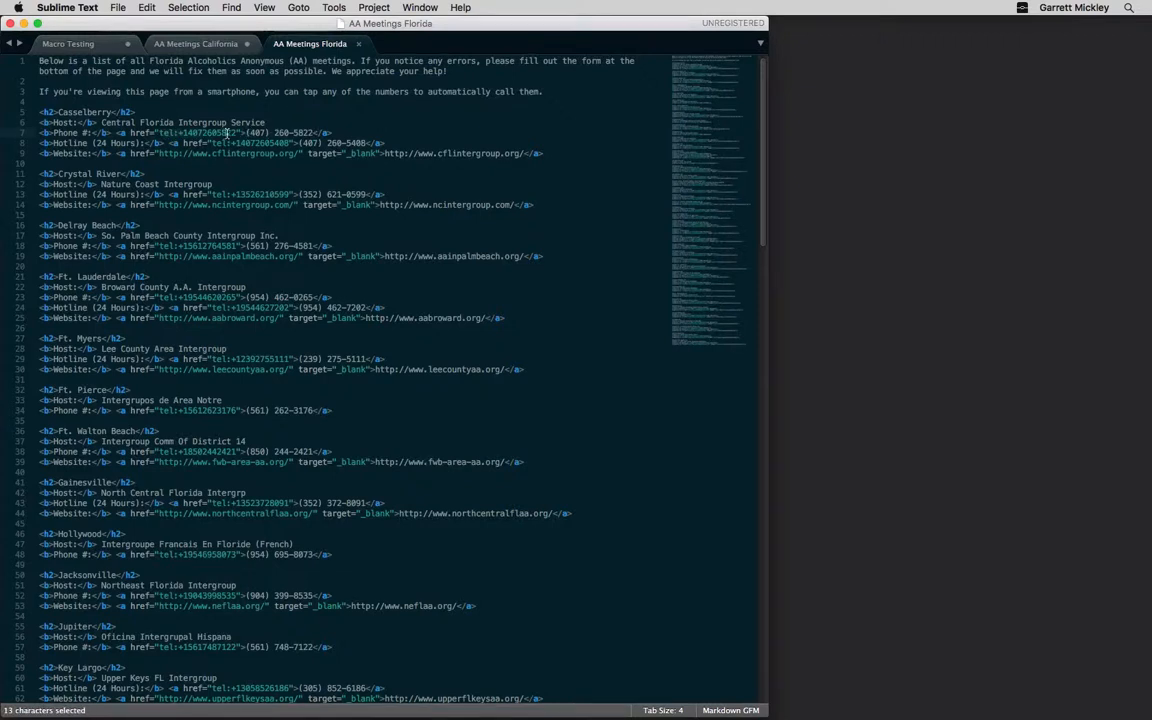
pyautogui.click(157, 133)
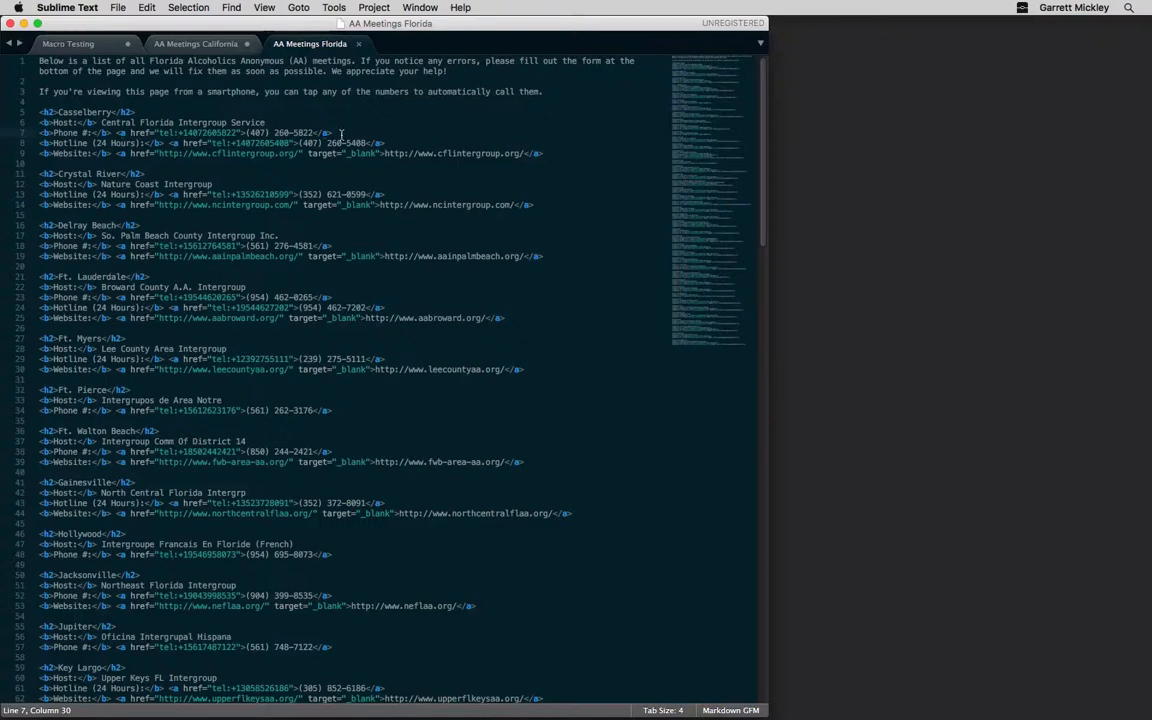
pyautogui.click(186, 43)
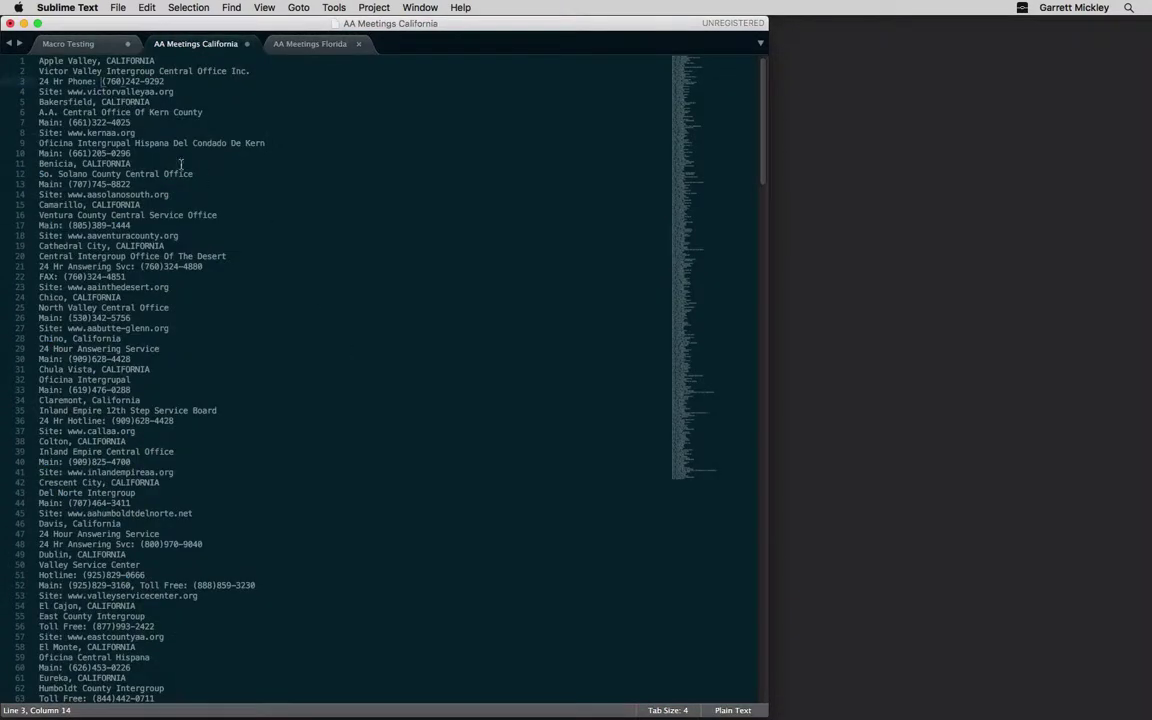
pyautogui.moveTo(765, 103)
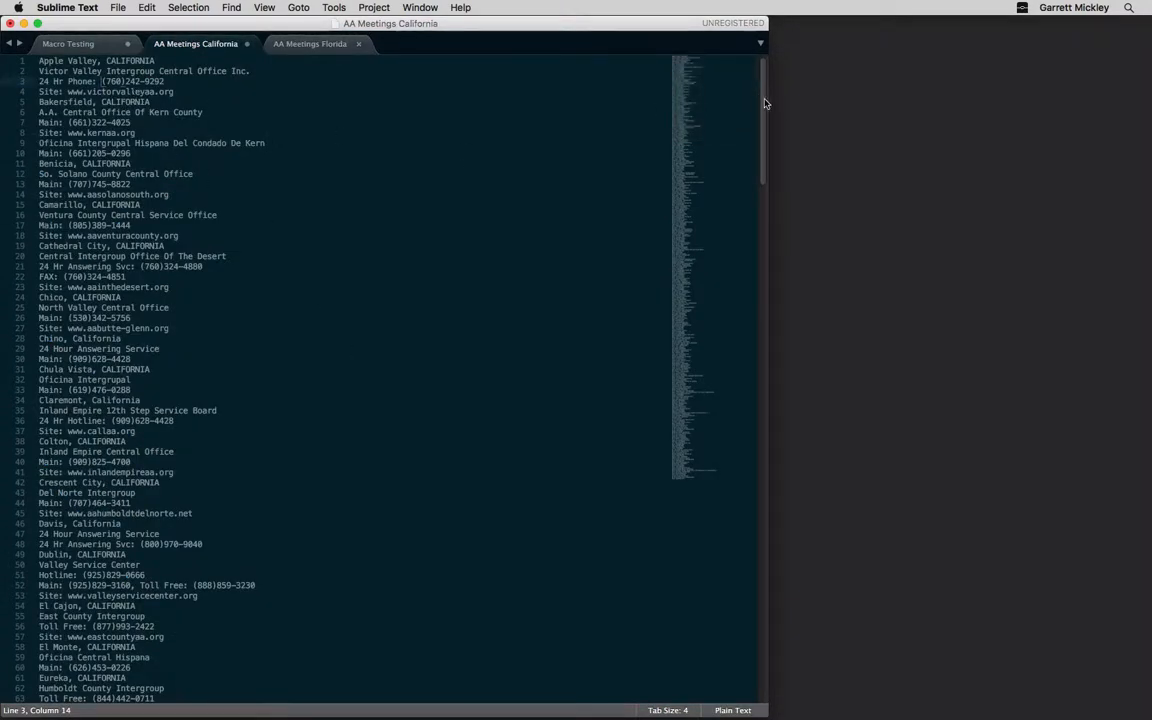
pyautogui.click(312, 44)
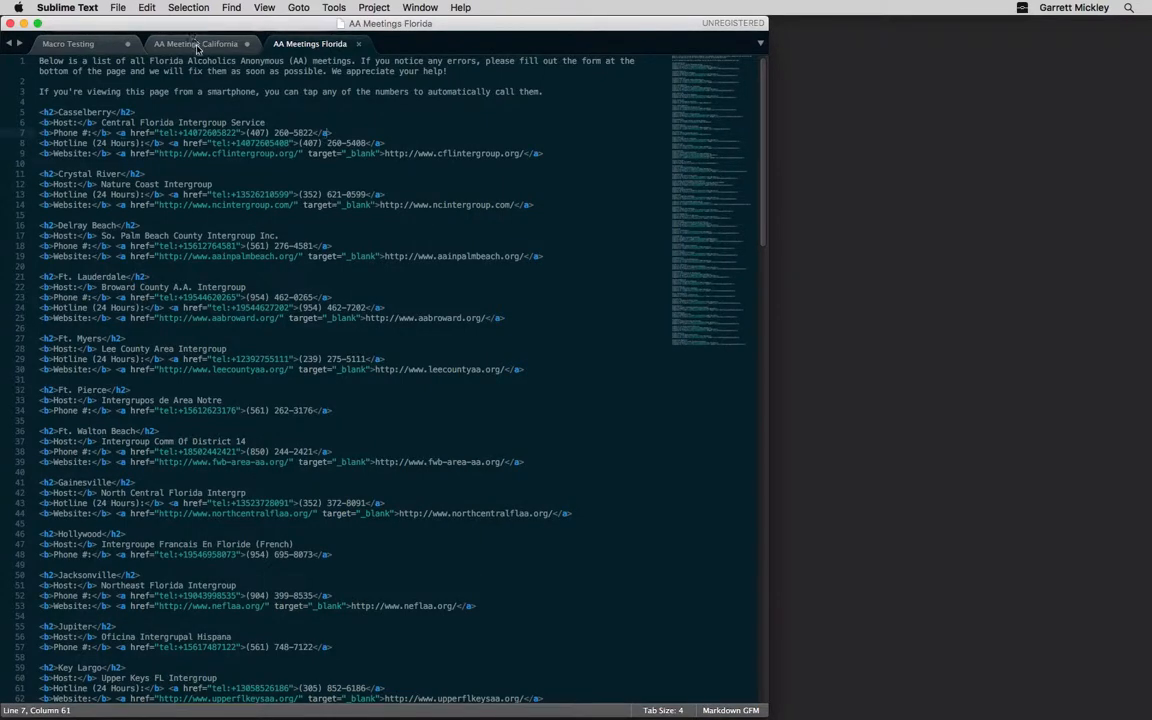
pyautogui.scroll(-3)
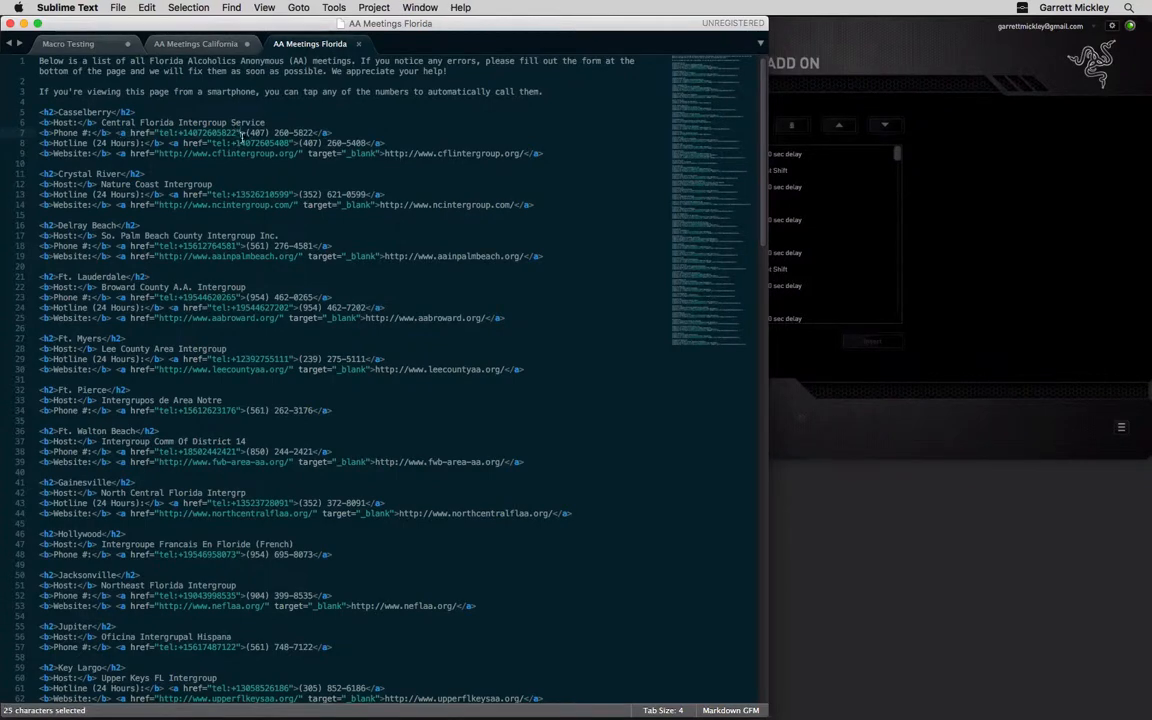
pyautogui.click(197, 44)
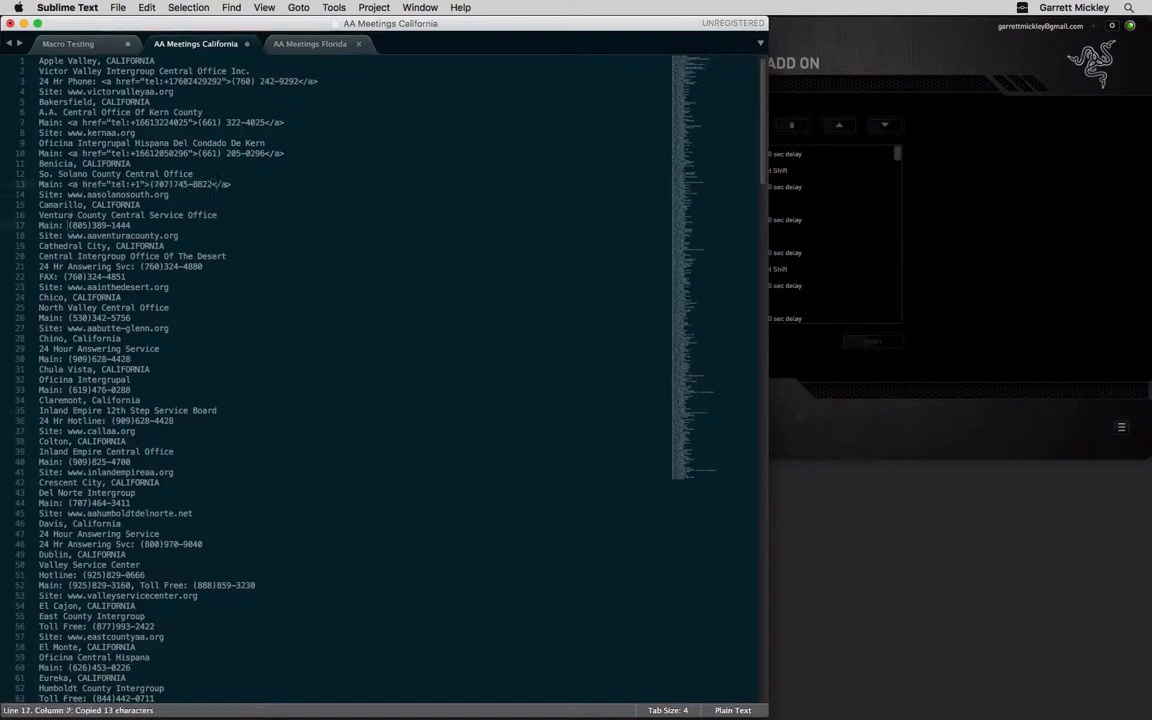
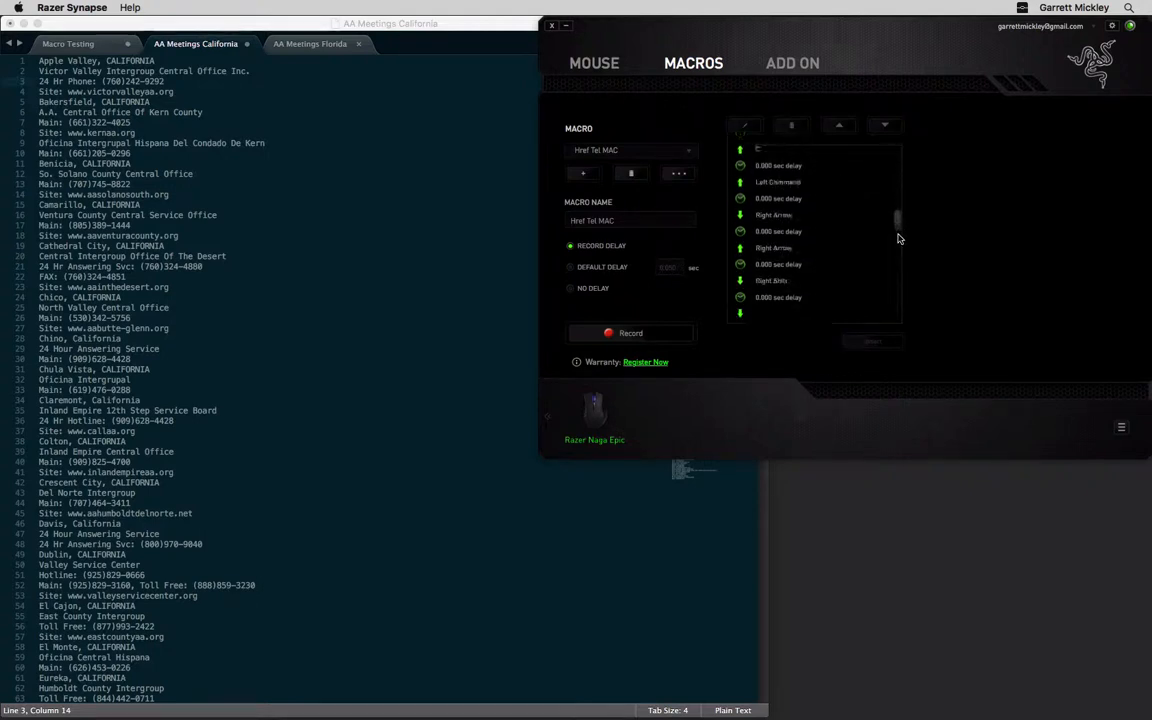
# Scroll through the Href Tel MAC macro's recorded keystroke list.
pyautogui.scroll(-3)
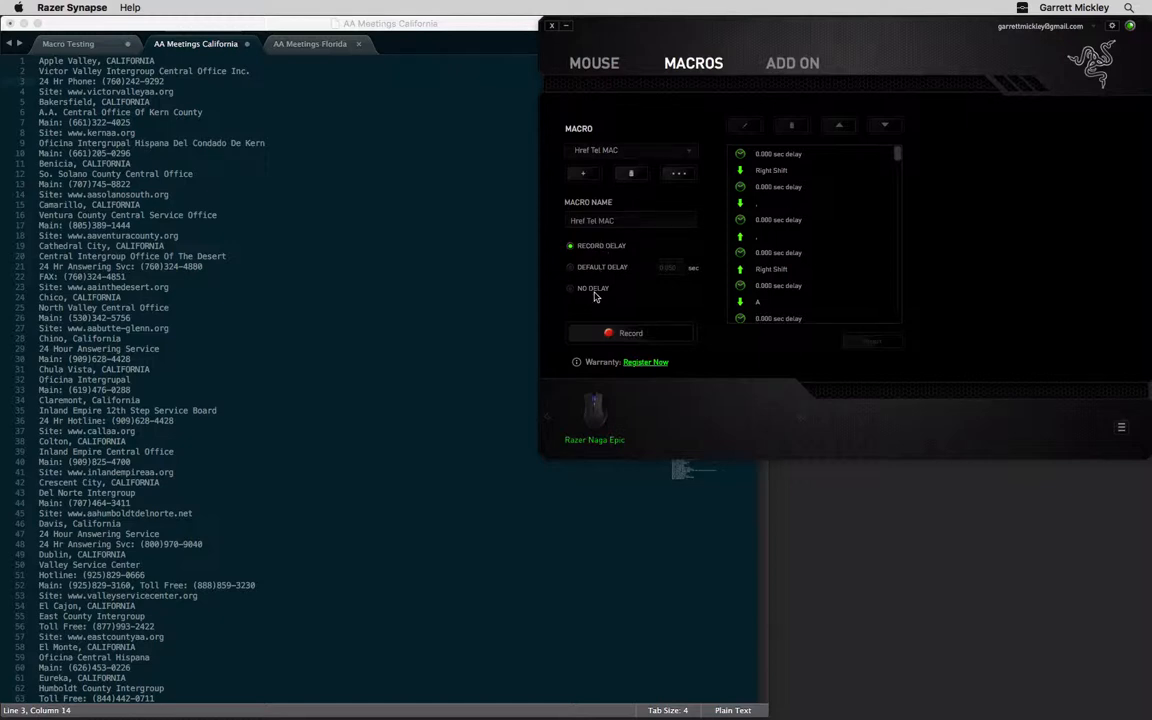
# Set Href Tel MAC to No Delay after trying Default Delay, and start recording.
pyautogui.click(570, 289)
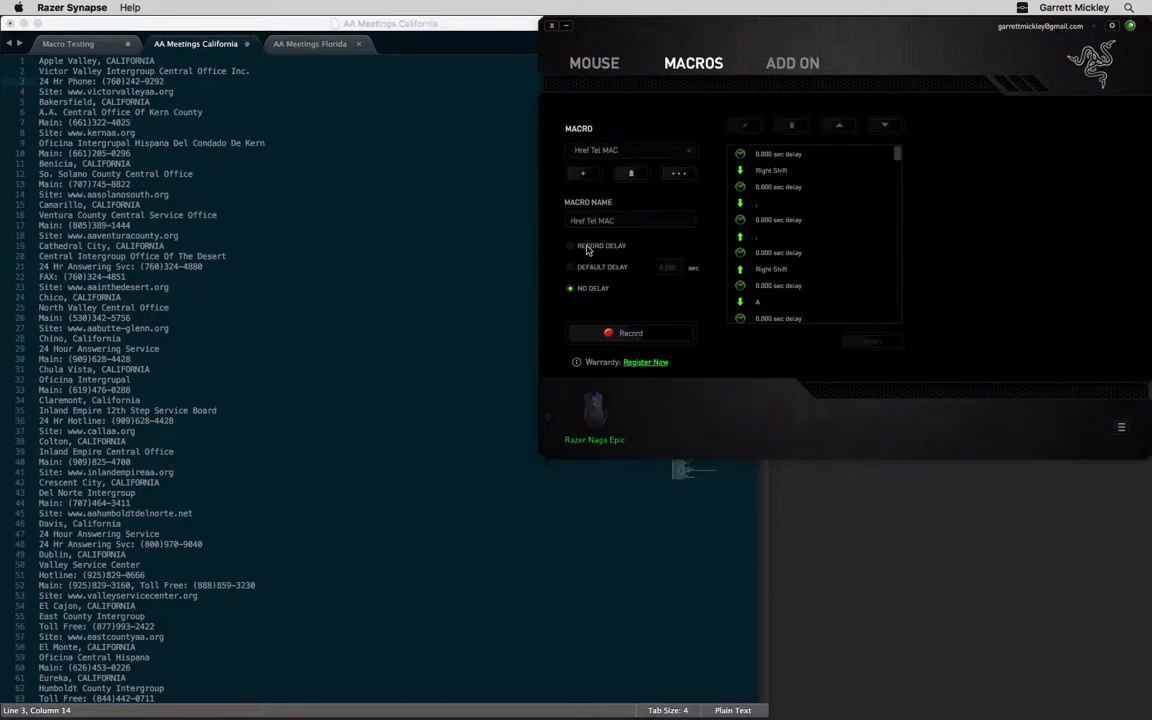
pyautogui.click(570, 267)
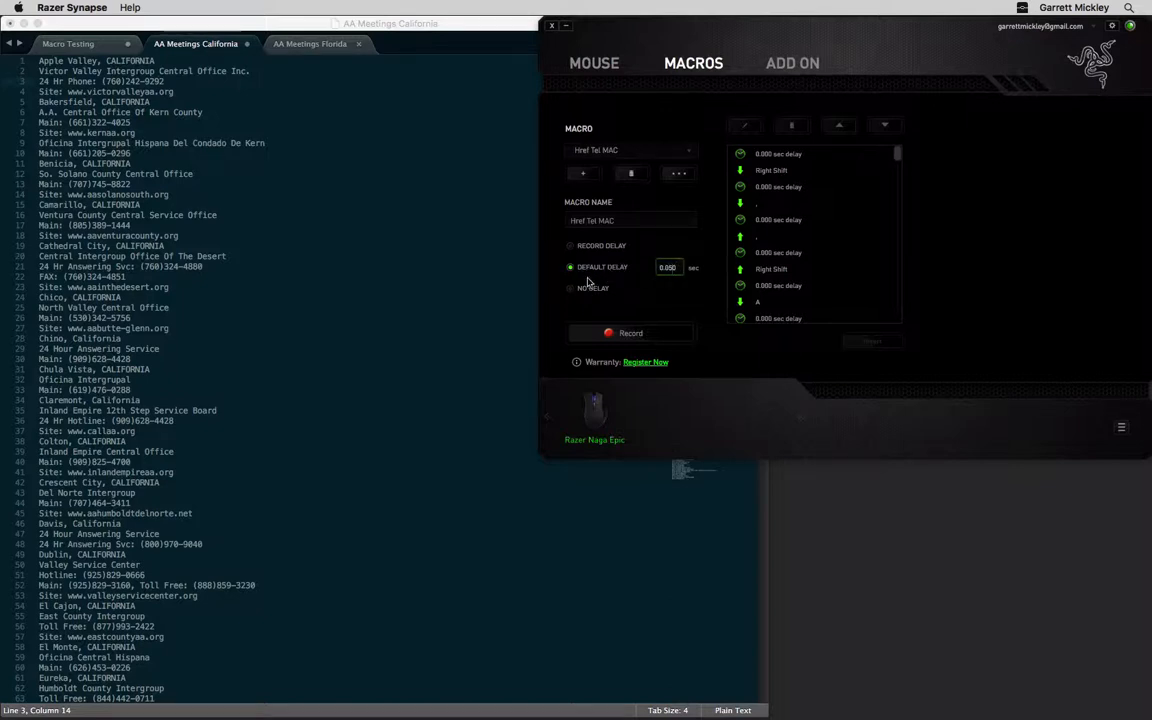
pyautogui.click(570, 288)
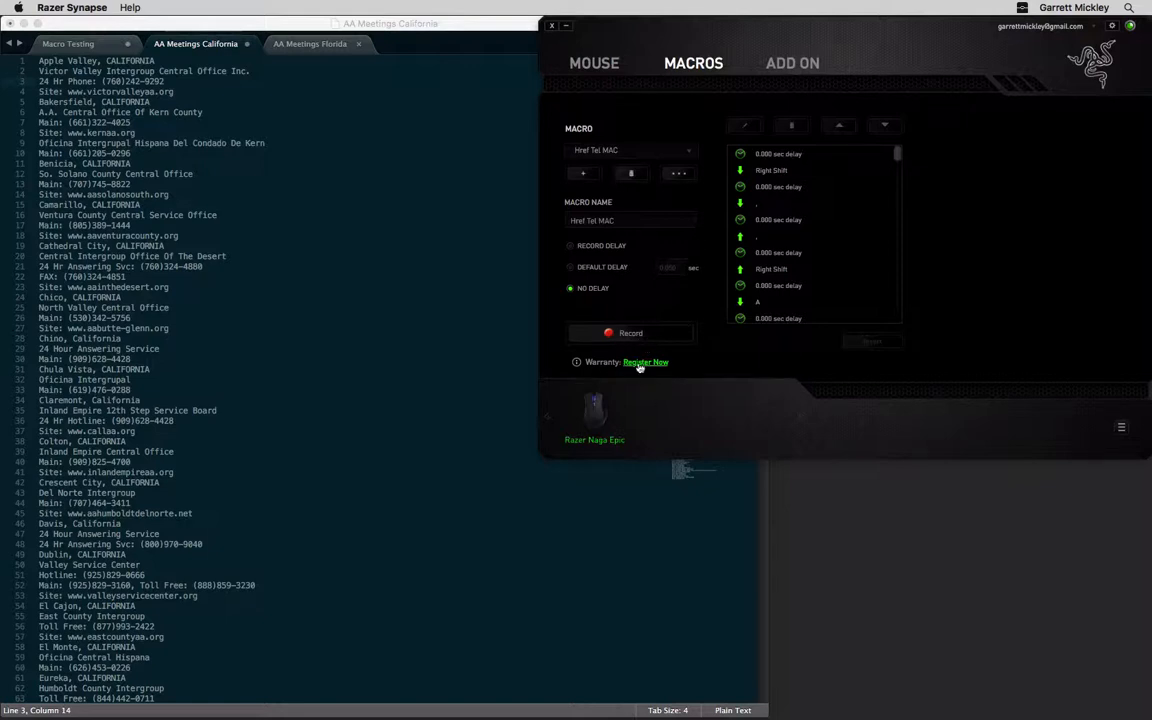
pyautogui.click(630, 333)
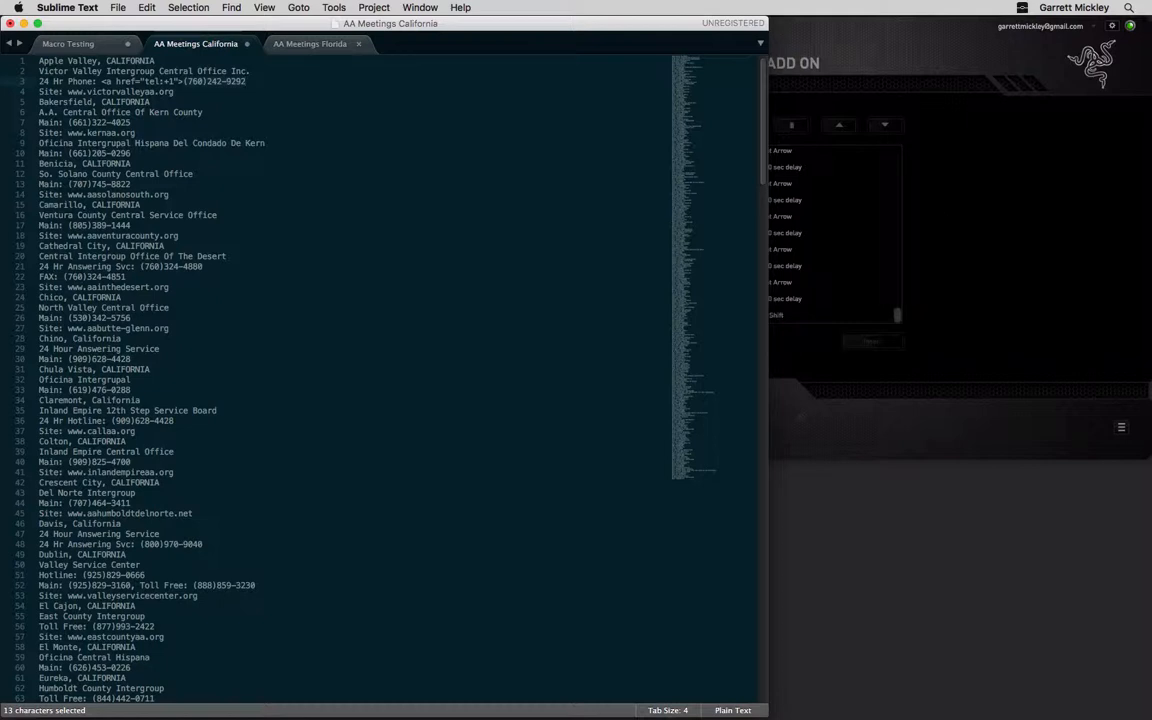
# Copy the line 3 number and add the closing </a> to complete its tel: link.
pyautogui.press('cmd+c')
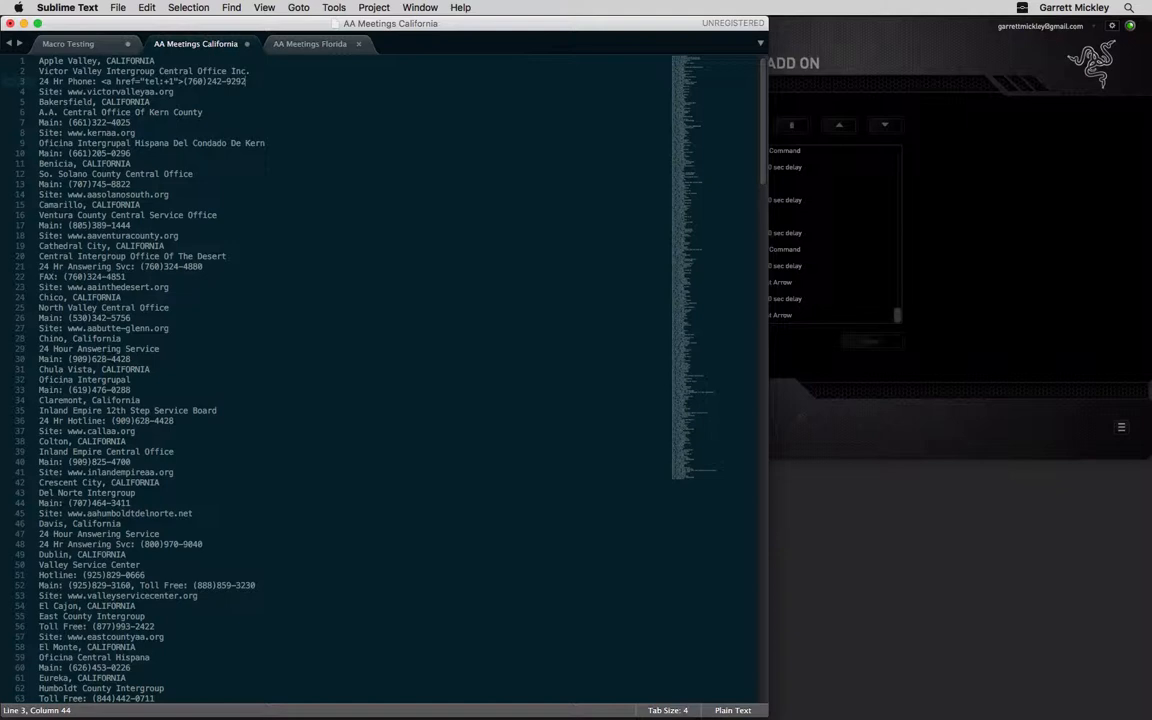
pyautogui.write('</a>')
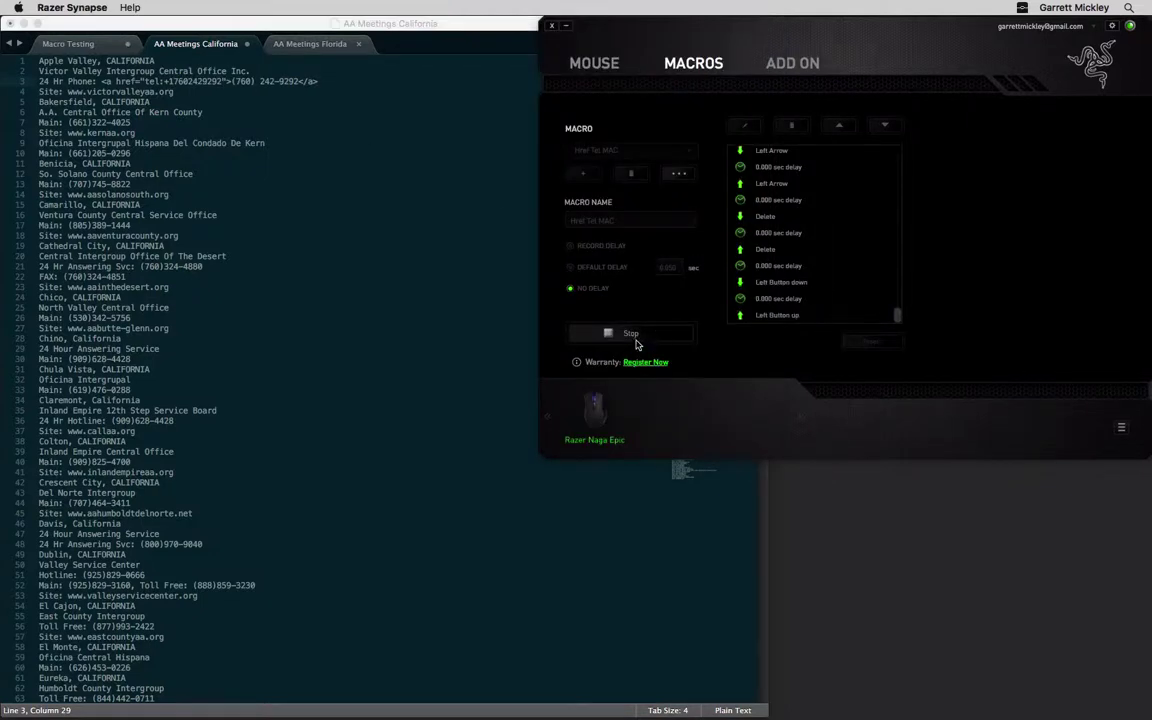
# Stop recording so the macro keeps the newly captured arrow, delete and click steps.
pyautogui.click(630, 333)
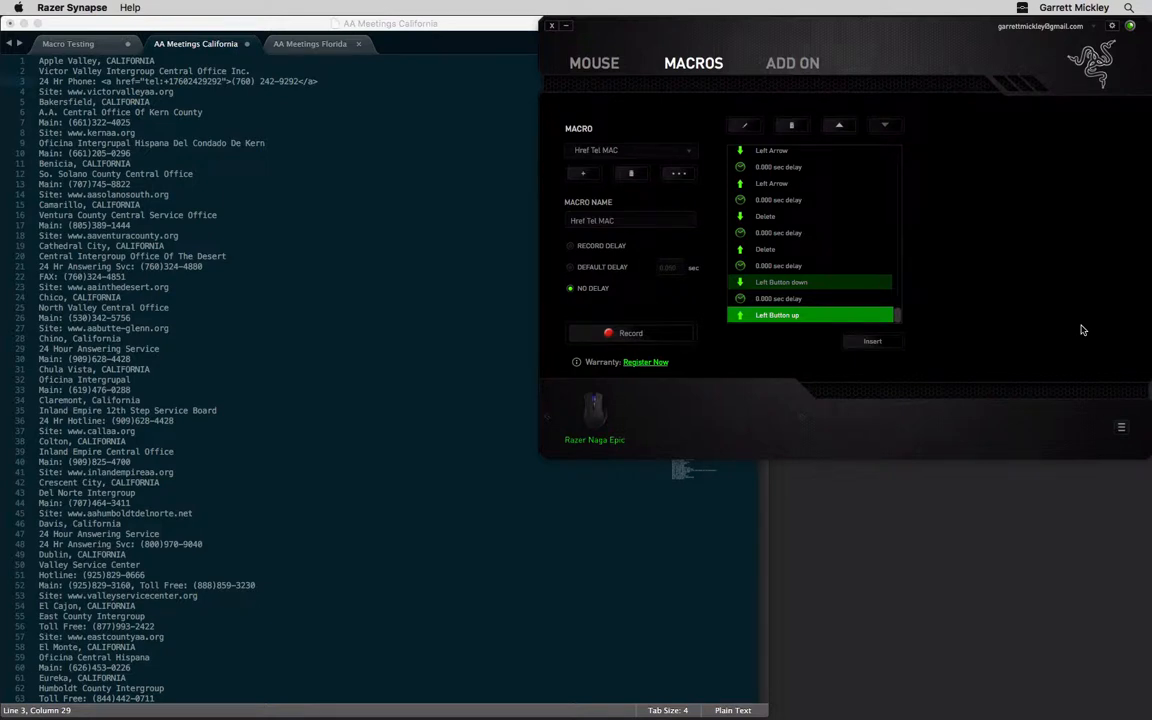
pyautogui.moveTo(784, 327)
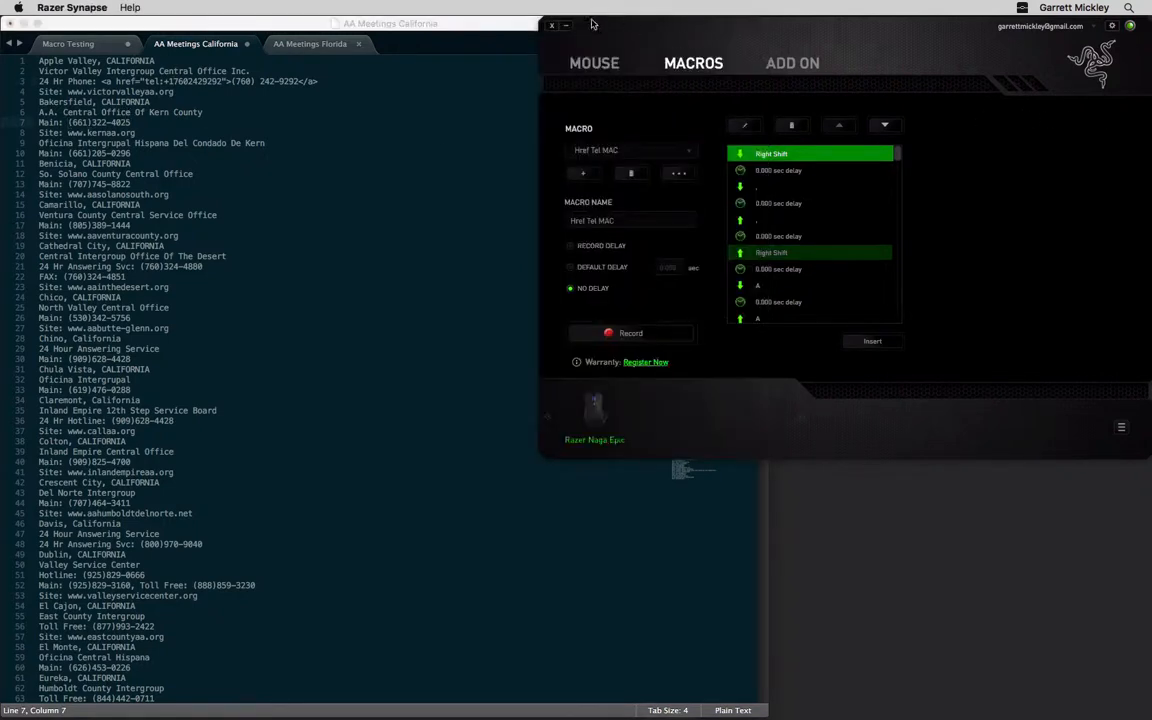
# Give button 4 the Macro assignment type and choose Href Tel MAC from saved macros.
pyautogui.click(593, 63)
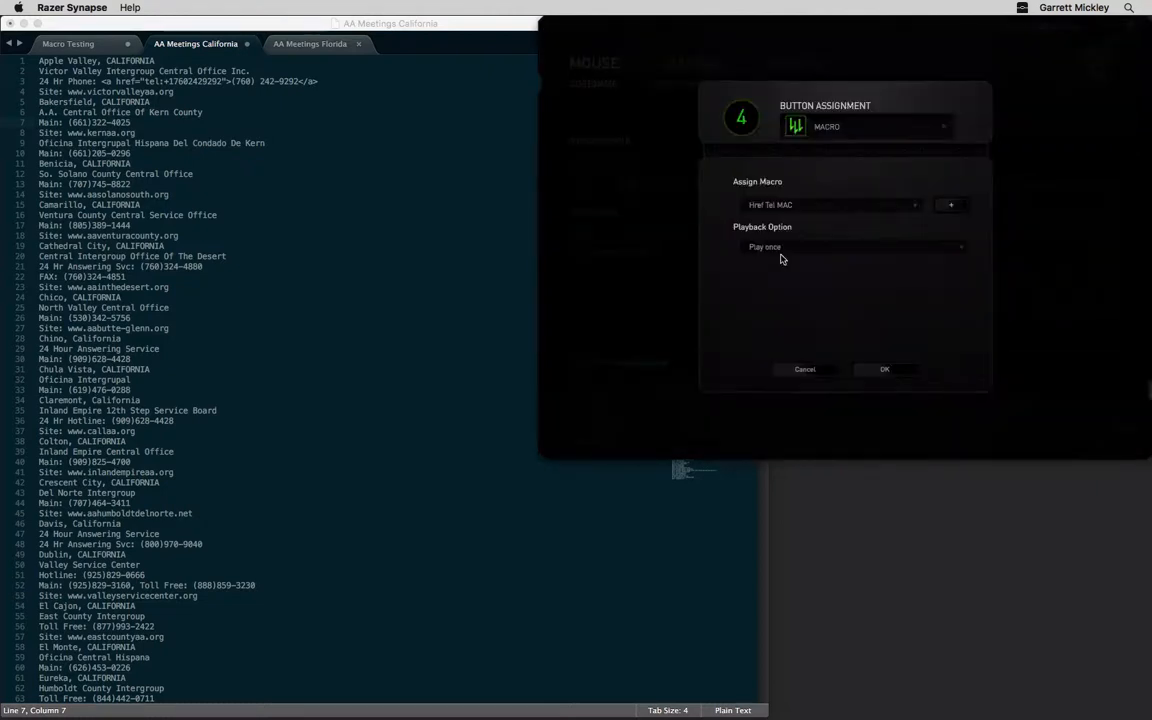
pyautogui.click(830, 205)
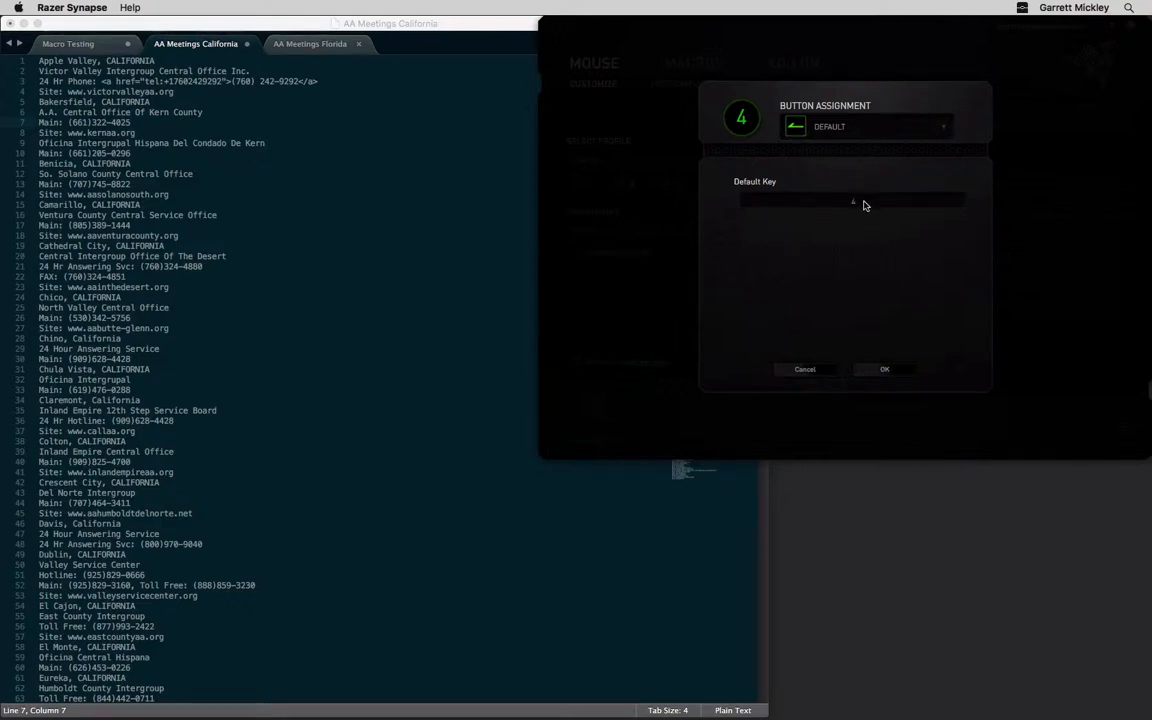
pyautogui.moveTo(863, 155)
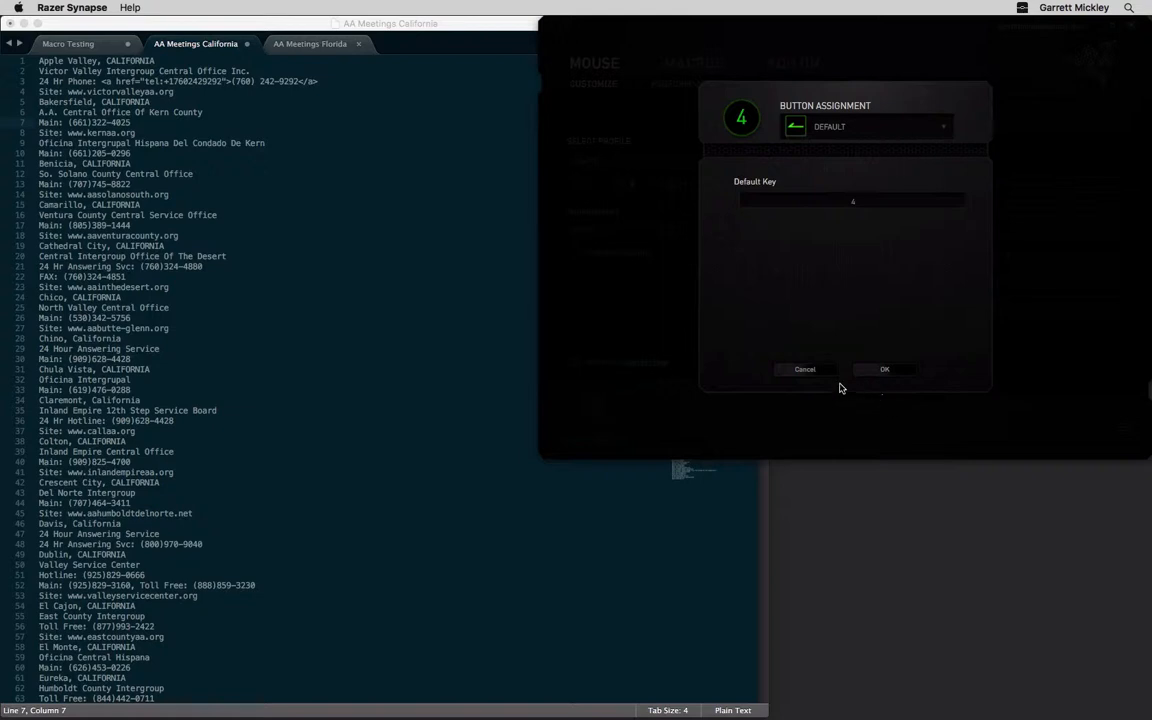
pyautogui.click(891, 369)
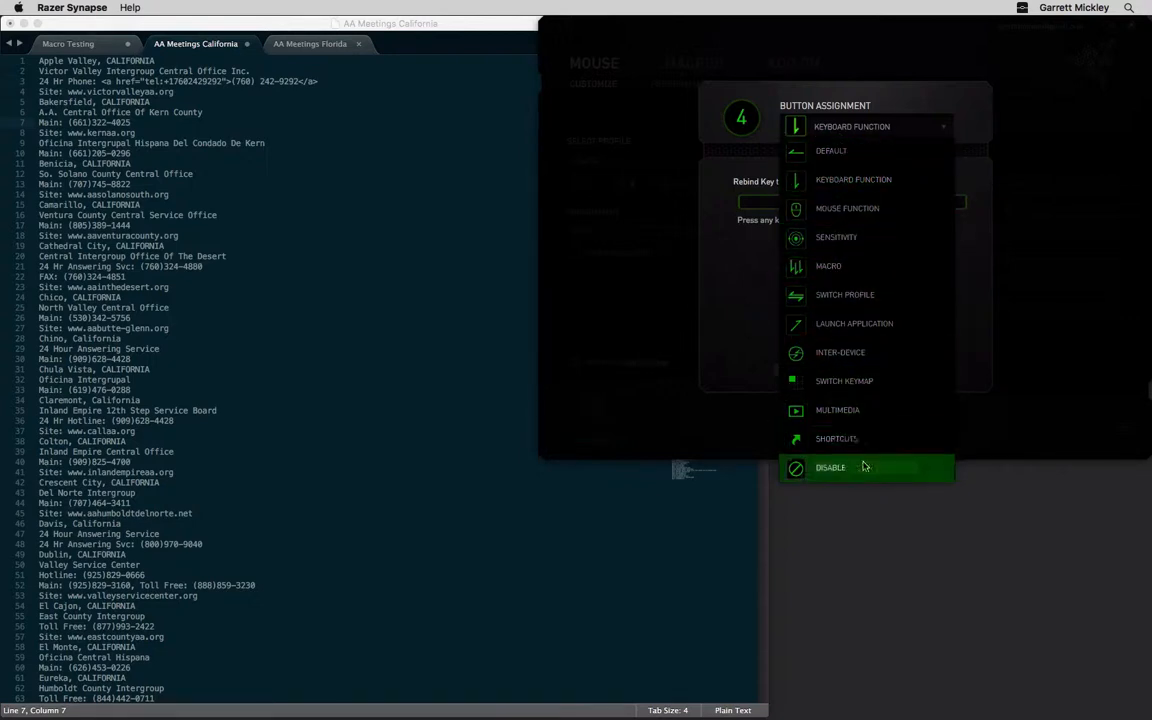
pyautogui.moveTo(830, 266)
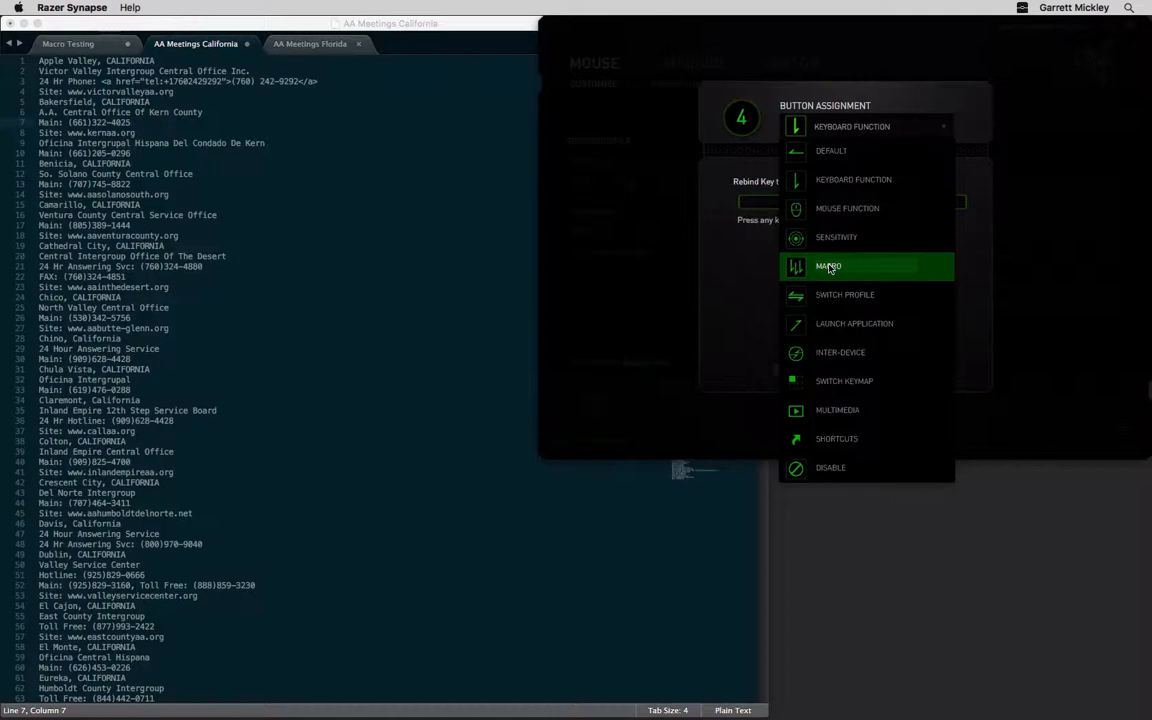
pyautogui.click(830, 266)
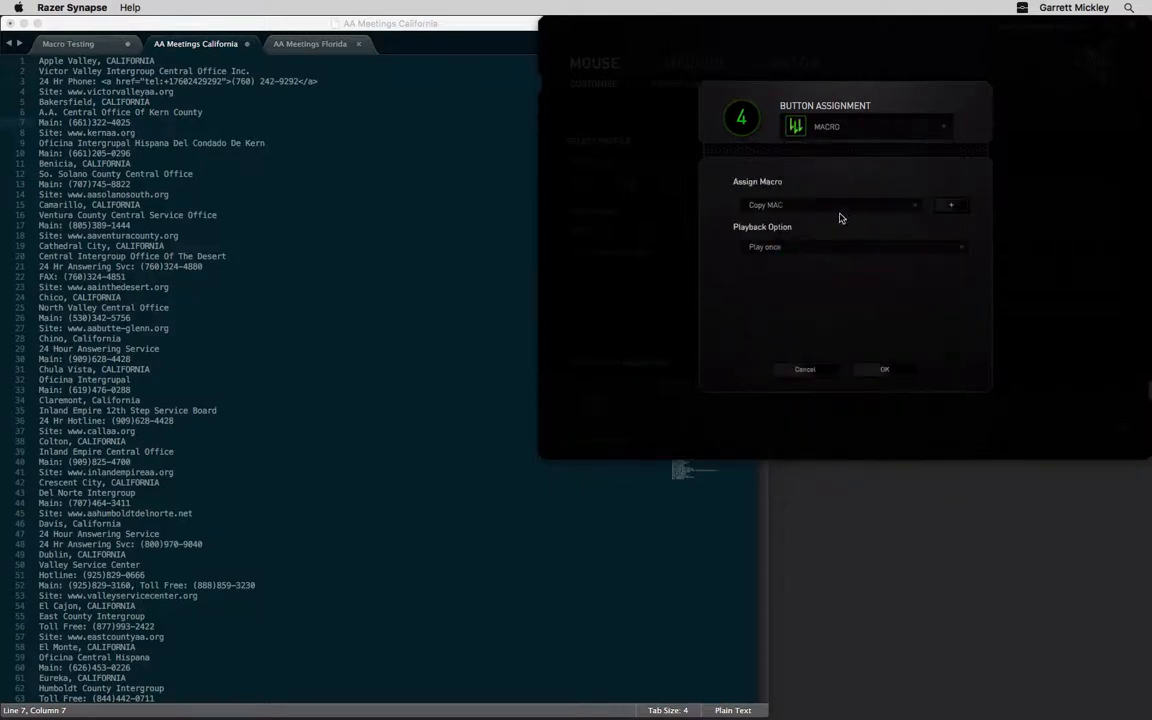
pyautogui.click(831, 205)
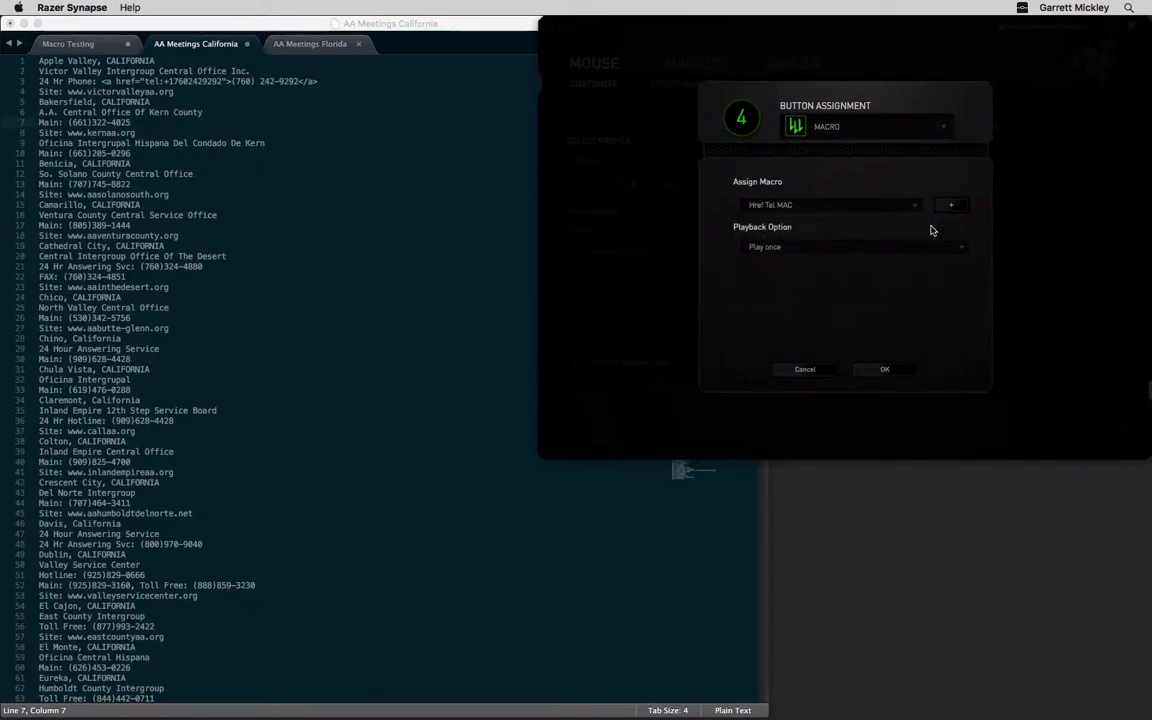
pyautogui.click(950, 205)
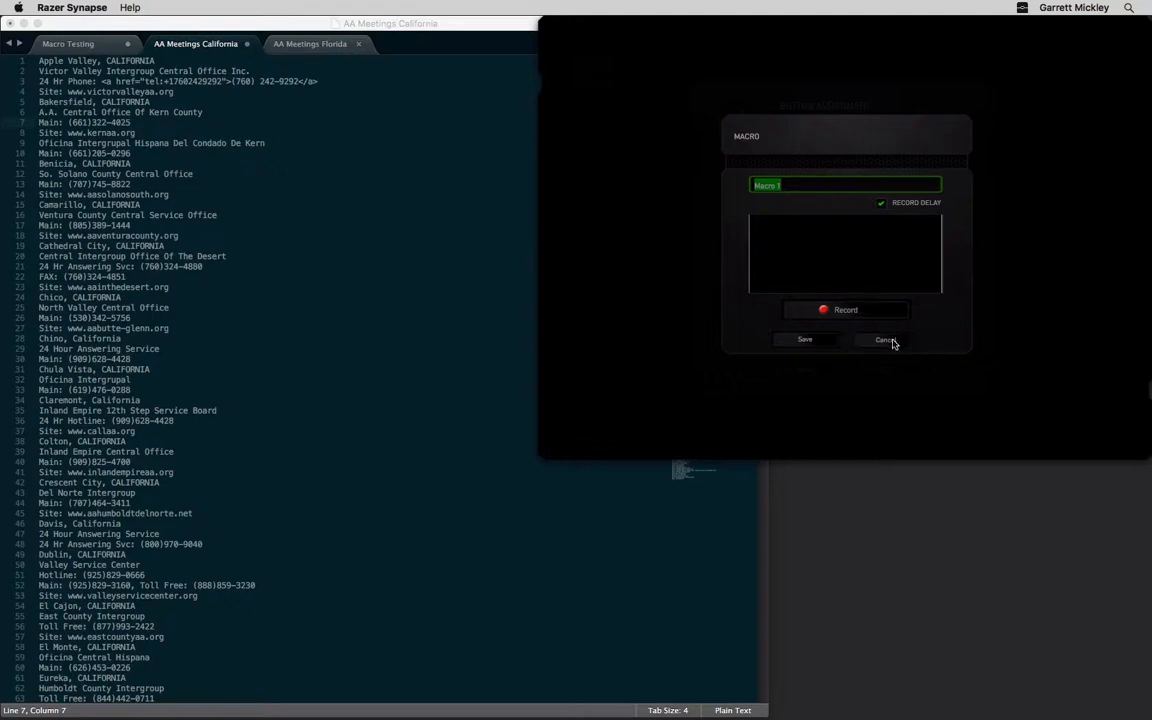
pyautogui.click(884, 340)
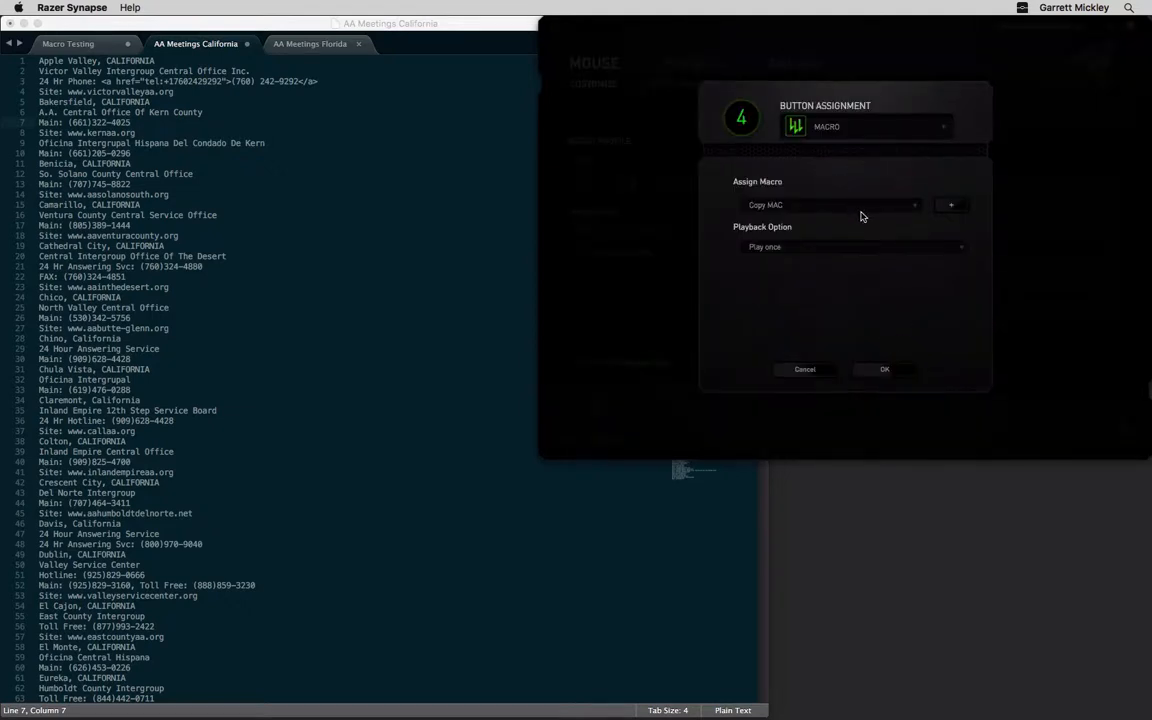
pyautogui.moveTo(975, 197)
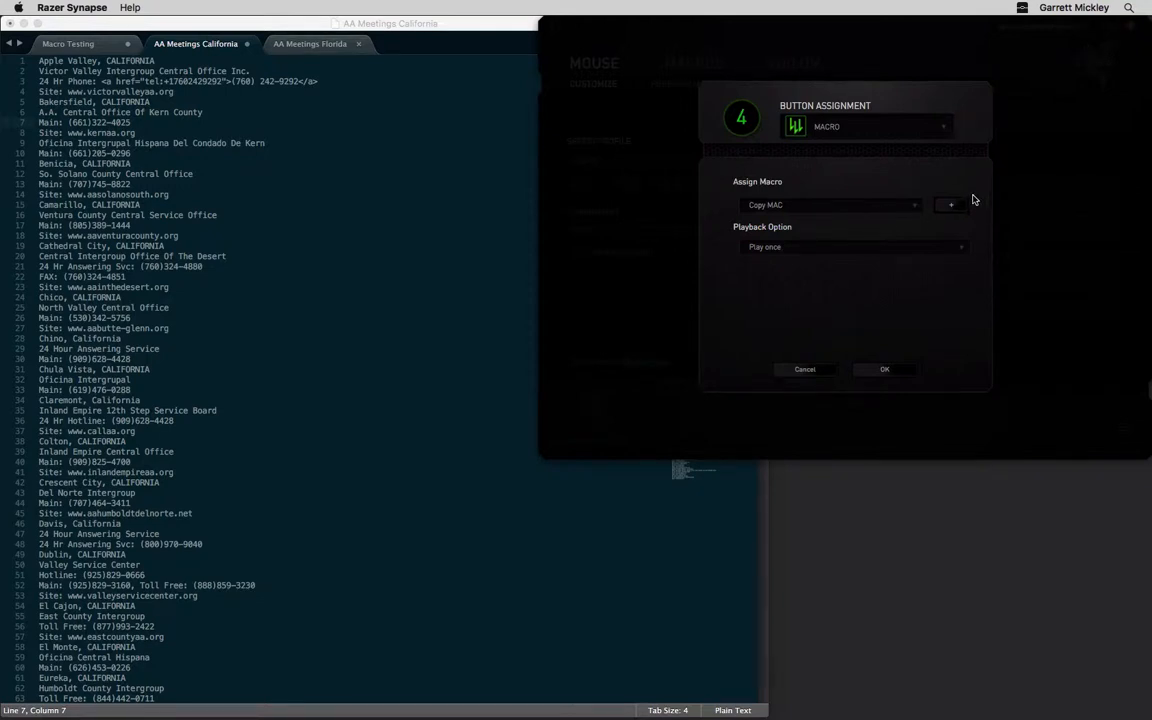
pyautogui.click(830, 205)
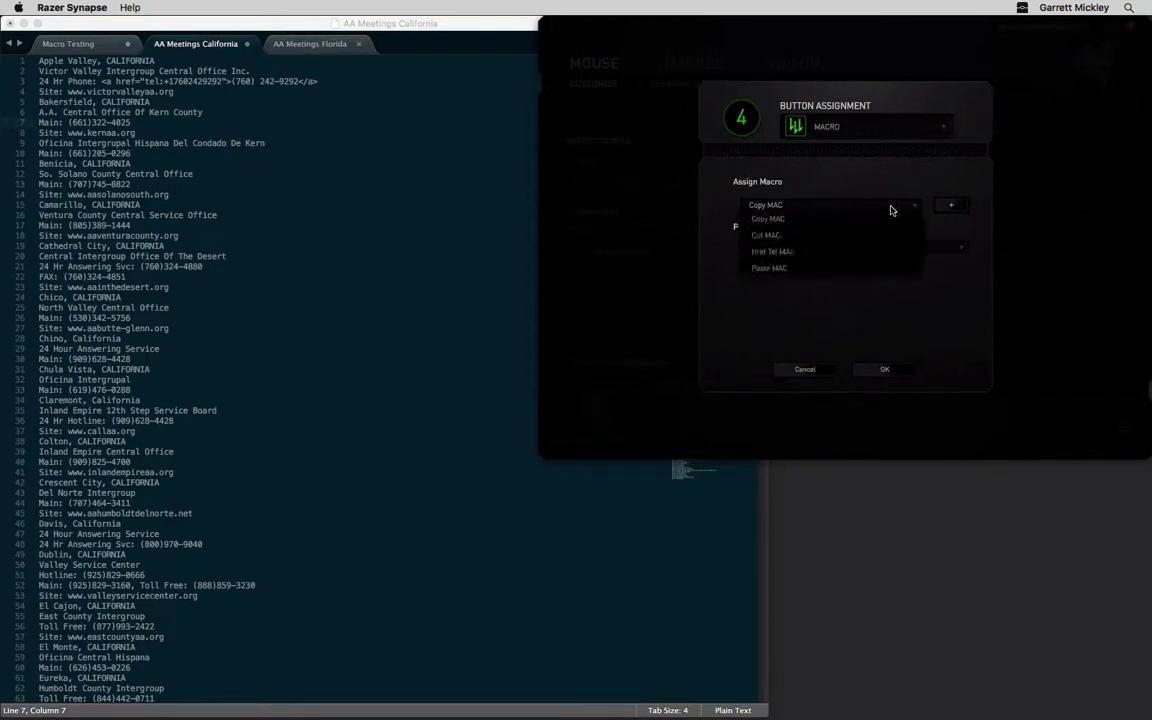
pyautogui.click(775, 251)
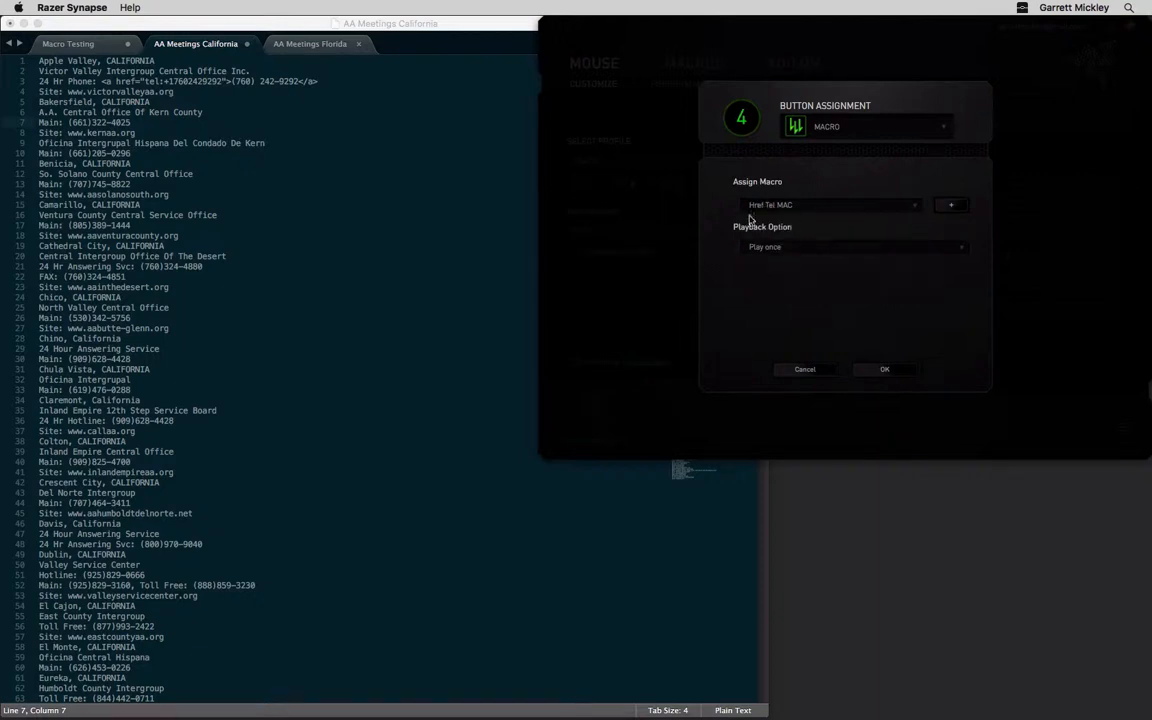
# Try repeat and hold-to-play playback, ending on toggle continuous playback on/off with the key.
pyautogui.click(853, 247)
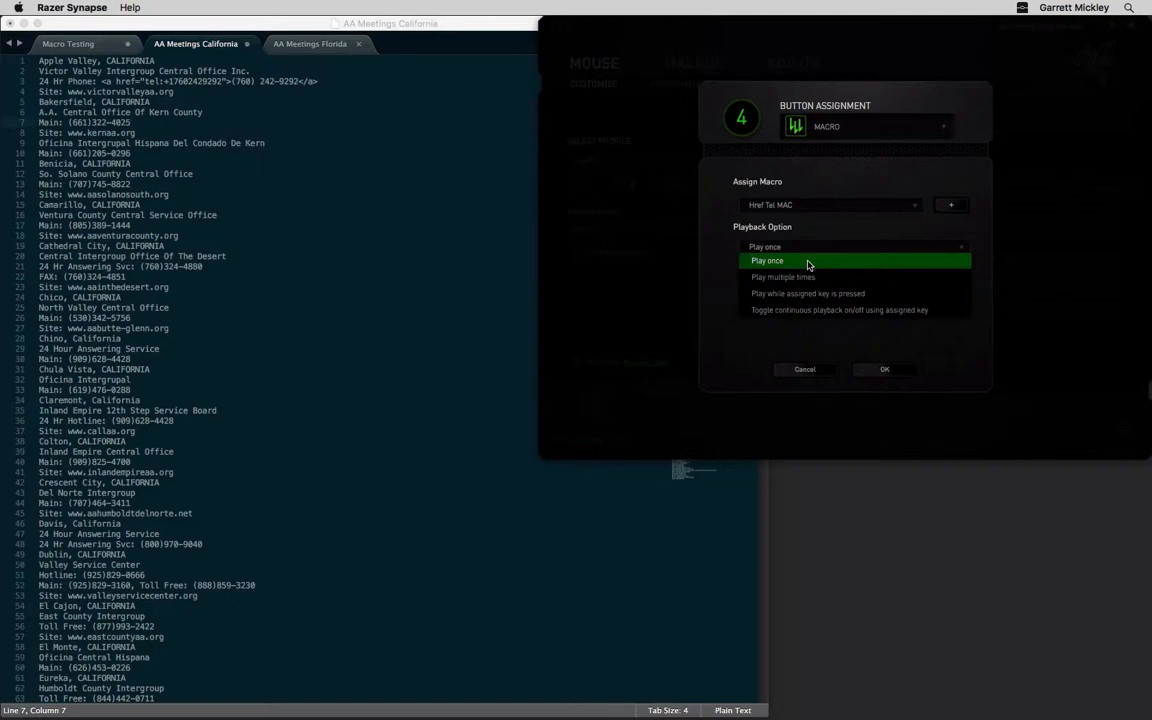
pyautogui.click(781, 277)
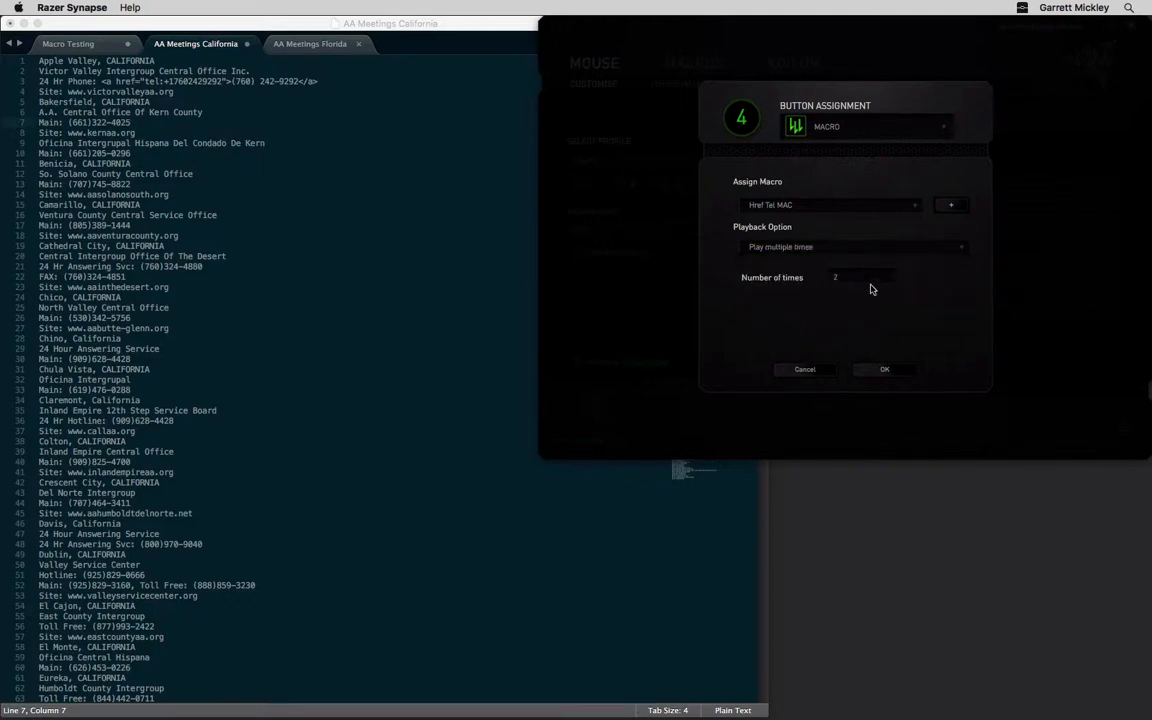
pyautogui.click(852, 247)
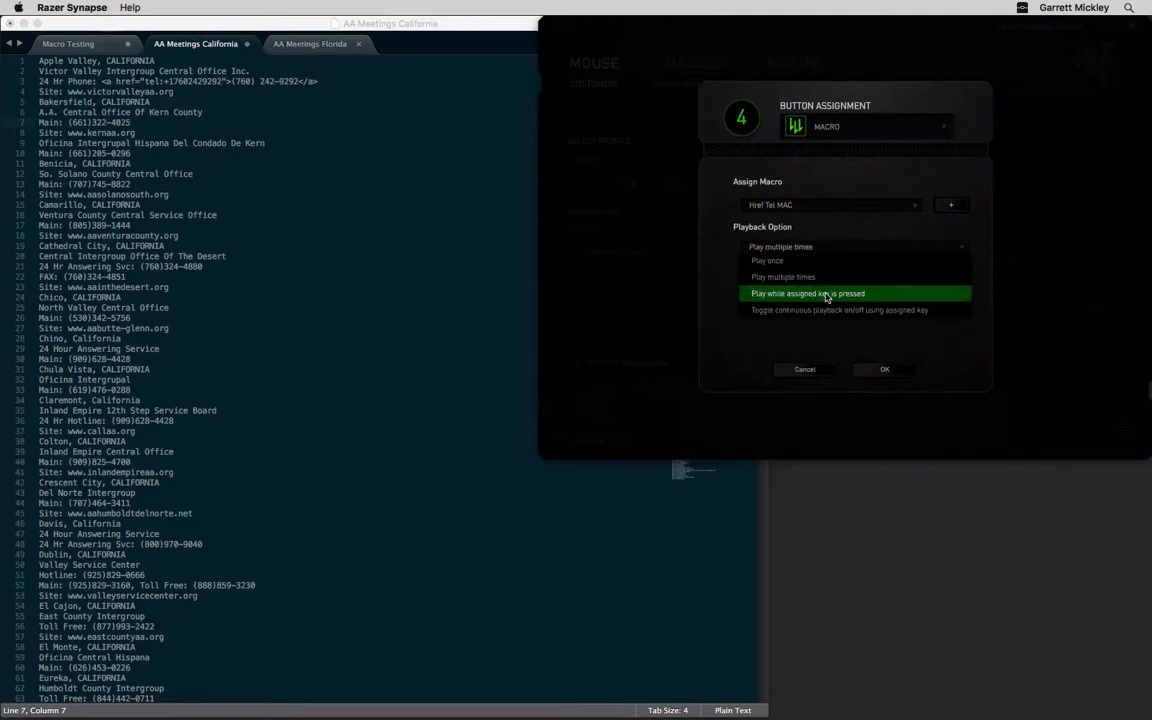
pyautogui.click(825, 293)
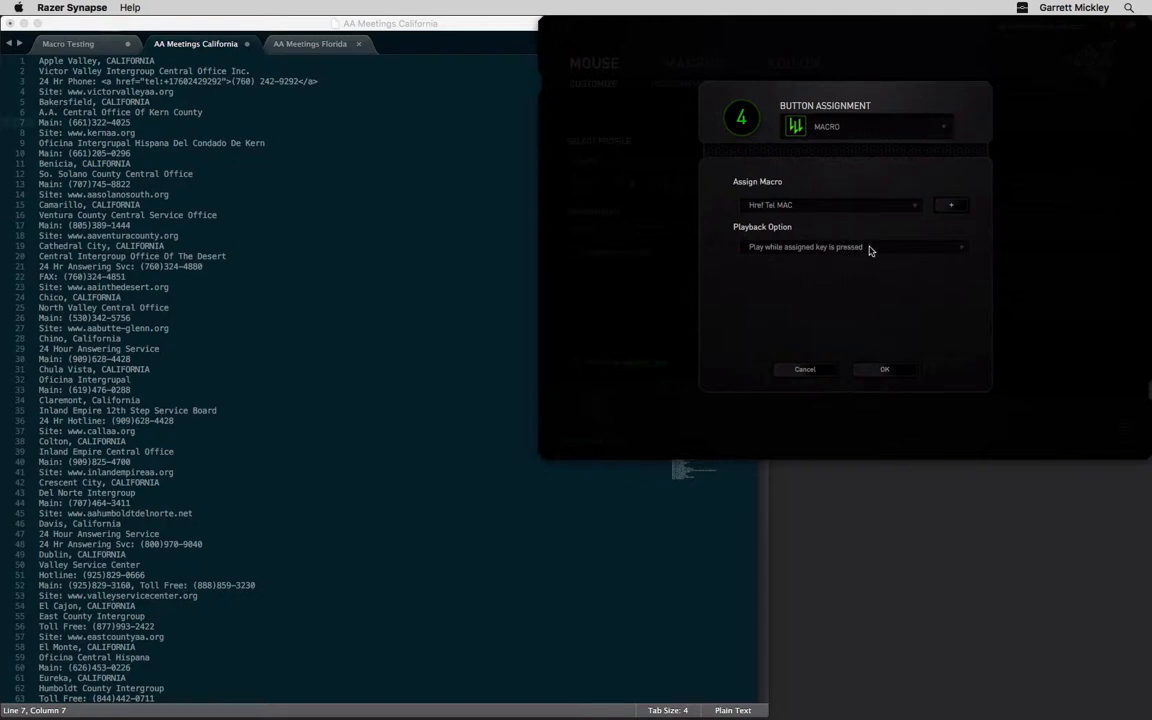
pyautogui.click(853, 247)
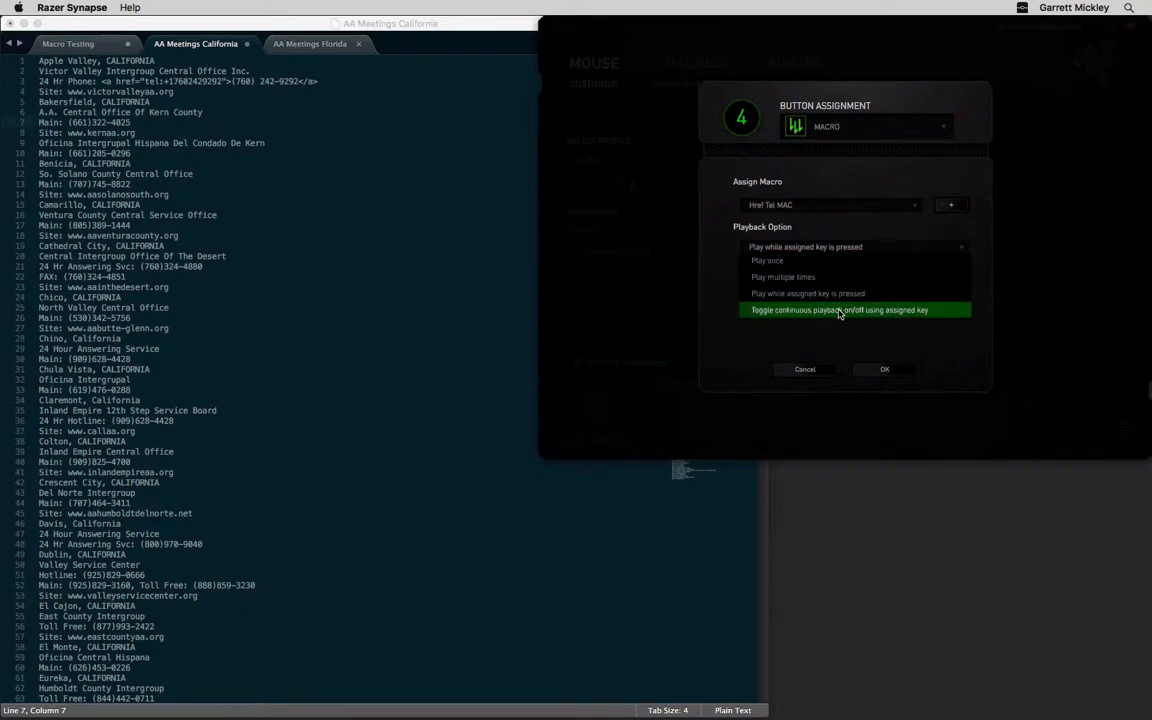
pyautogui.click(840, 309)
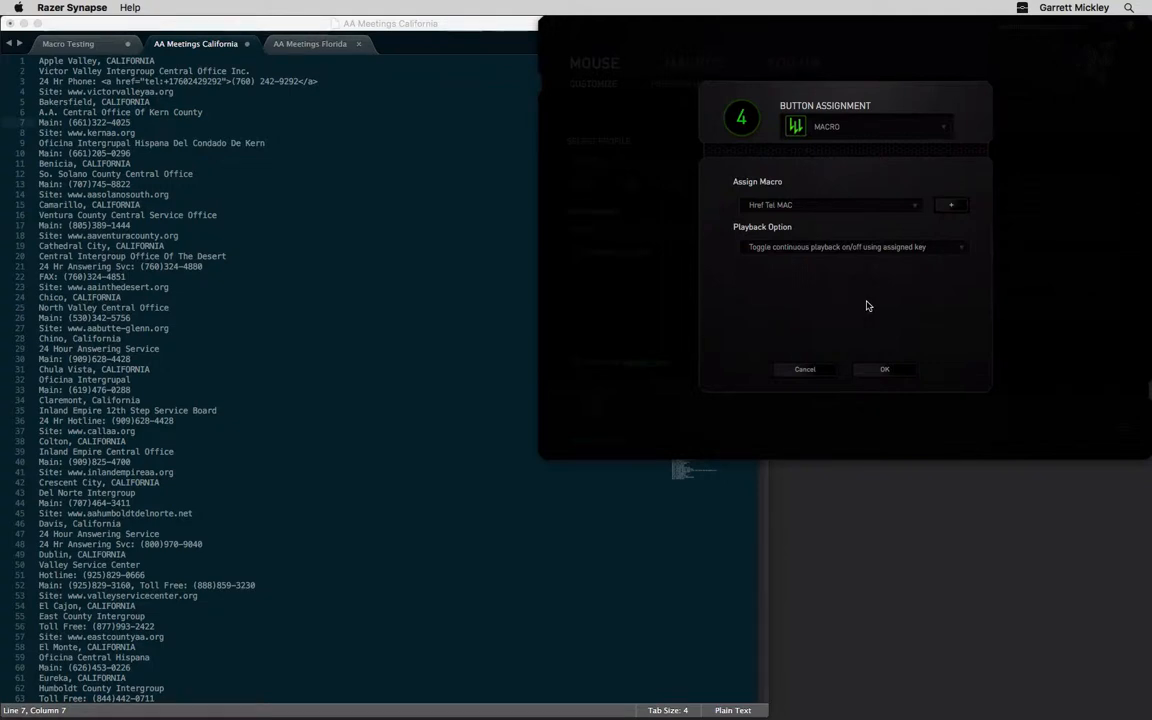
pyautogui.moveTo(184, 159)
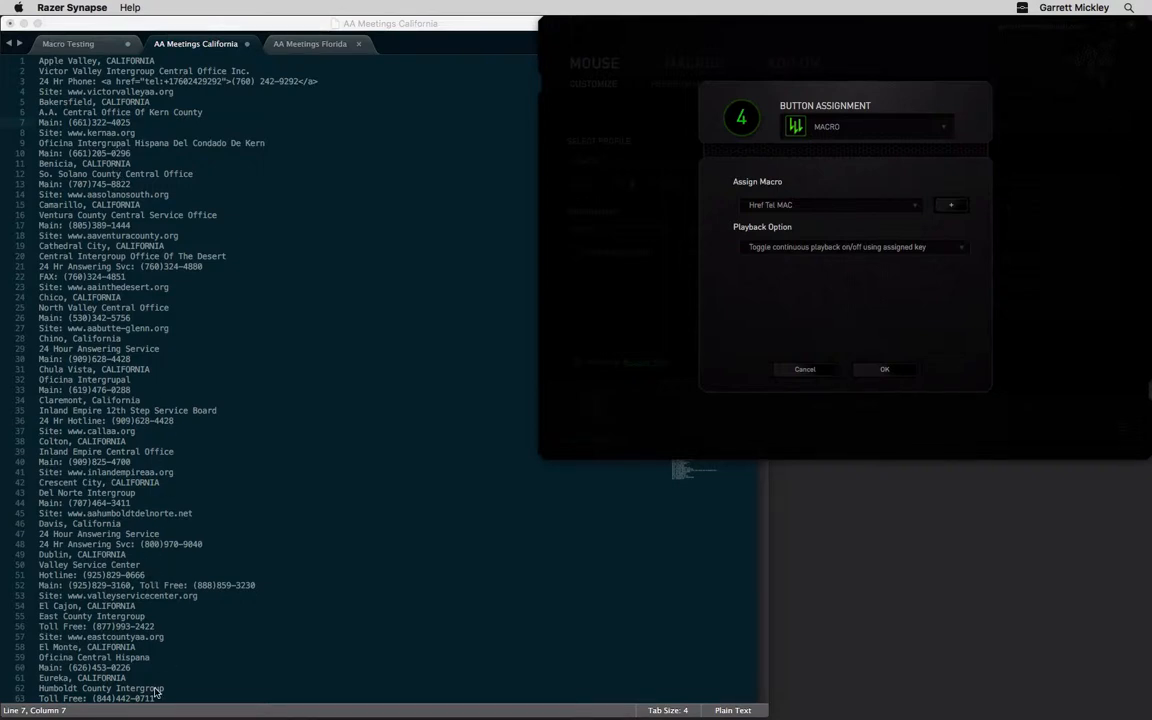
pyautogui.moveTo(784, 334)
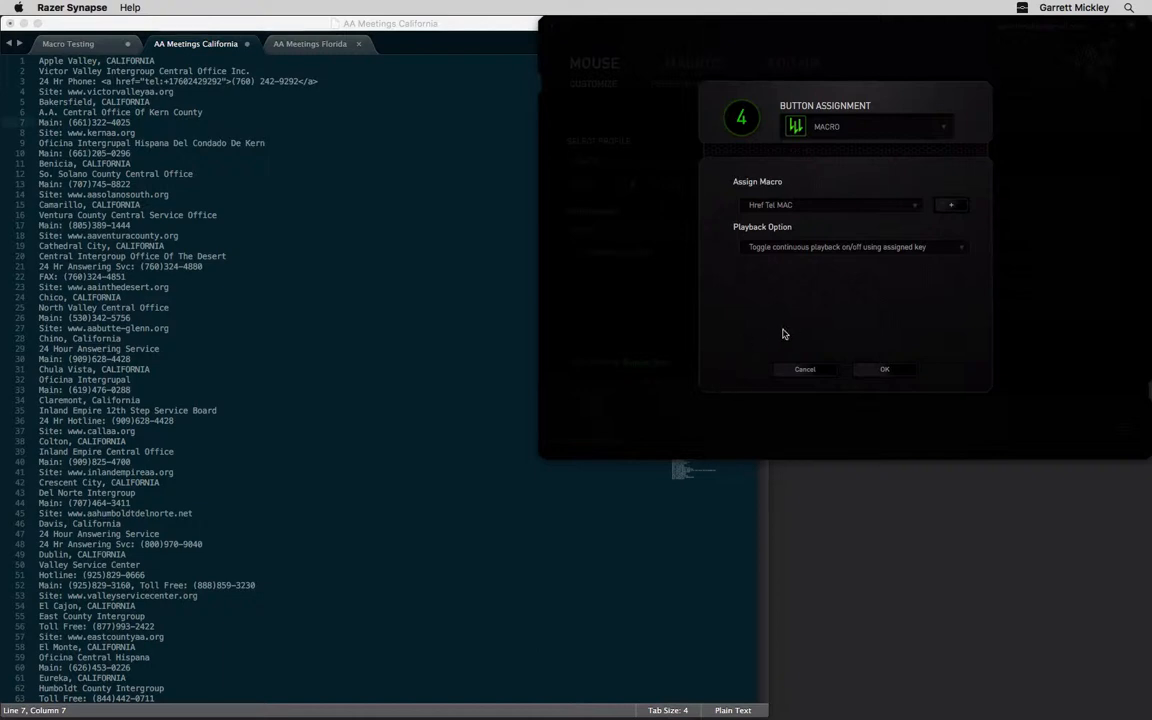
pyautogui.moveTo(57, 462)
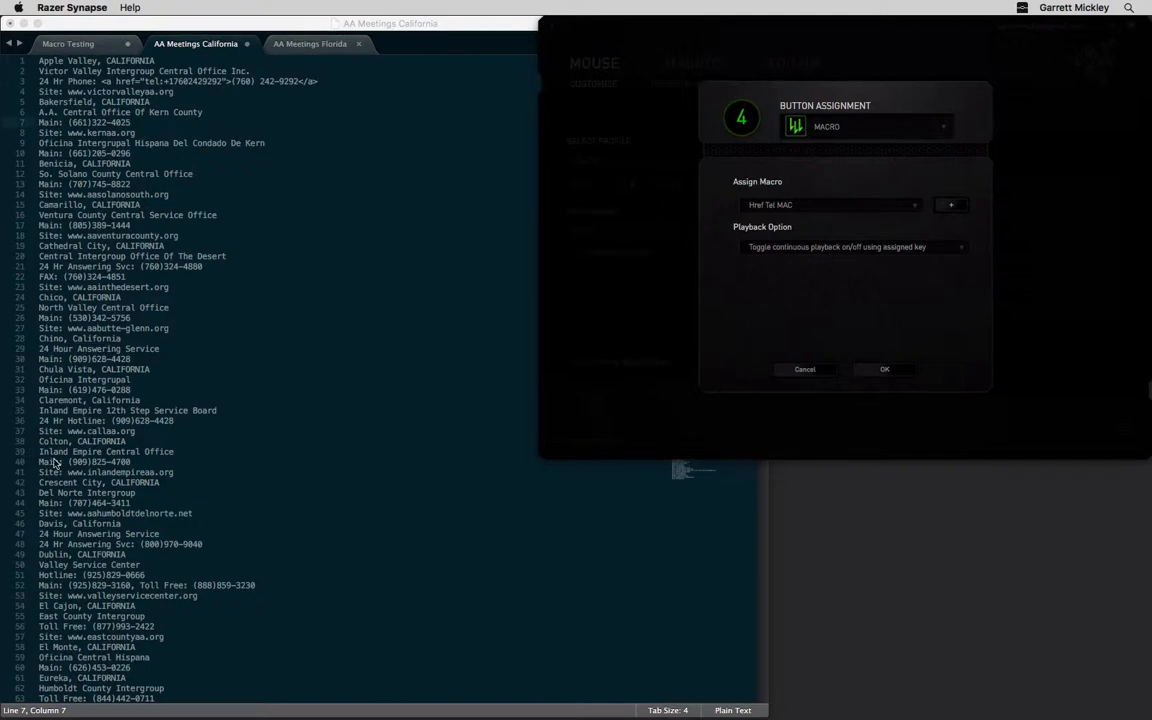
pyautogui.moveTo(855, 346)
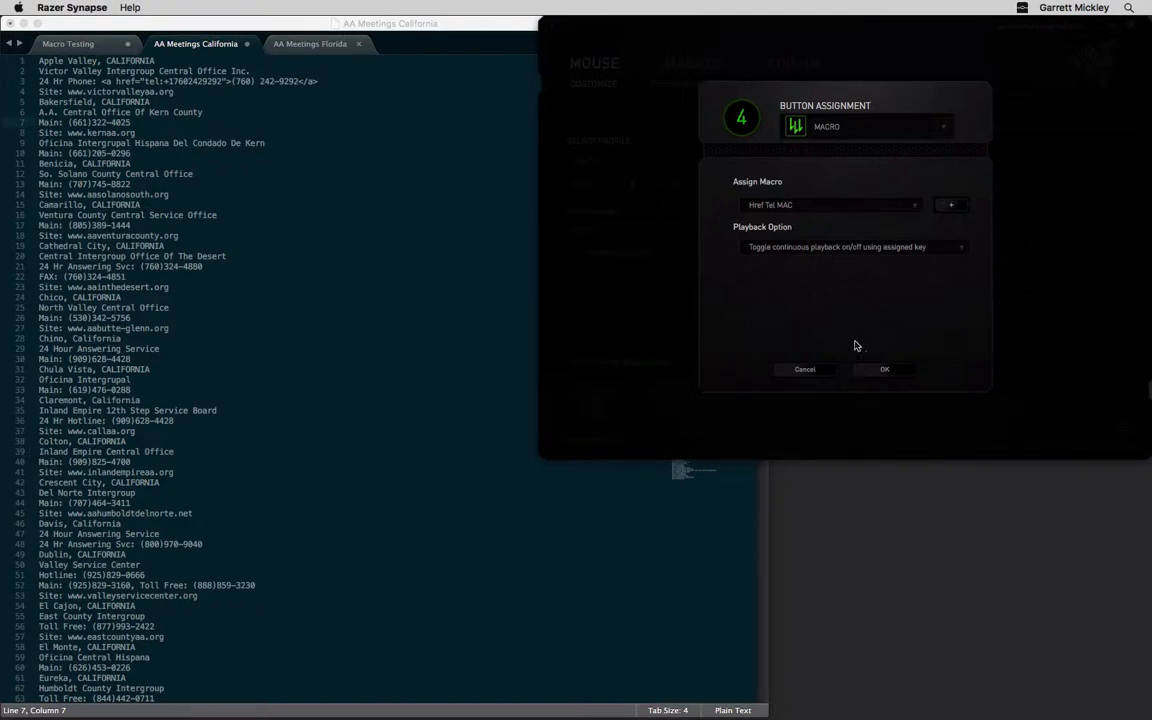
# Switch the Href Tel MAC macro's playback option to 'Play once', selecting it twice.
pyautogui.click(852, 247)
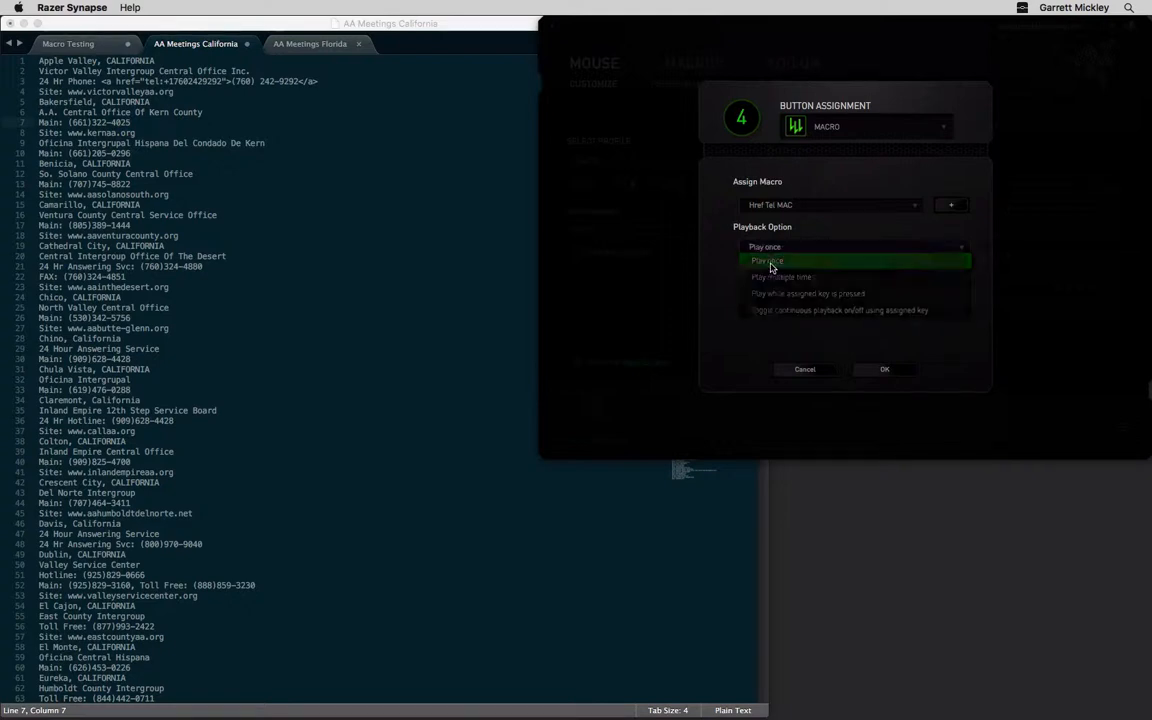
pyautogui.click(768, 260)
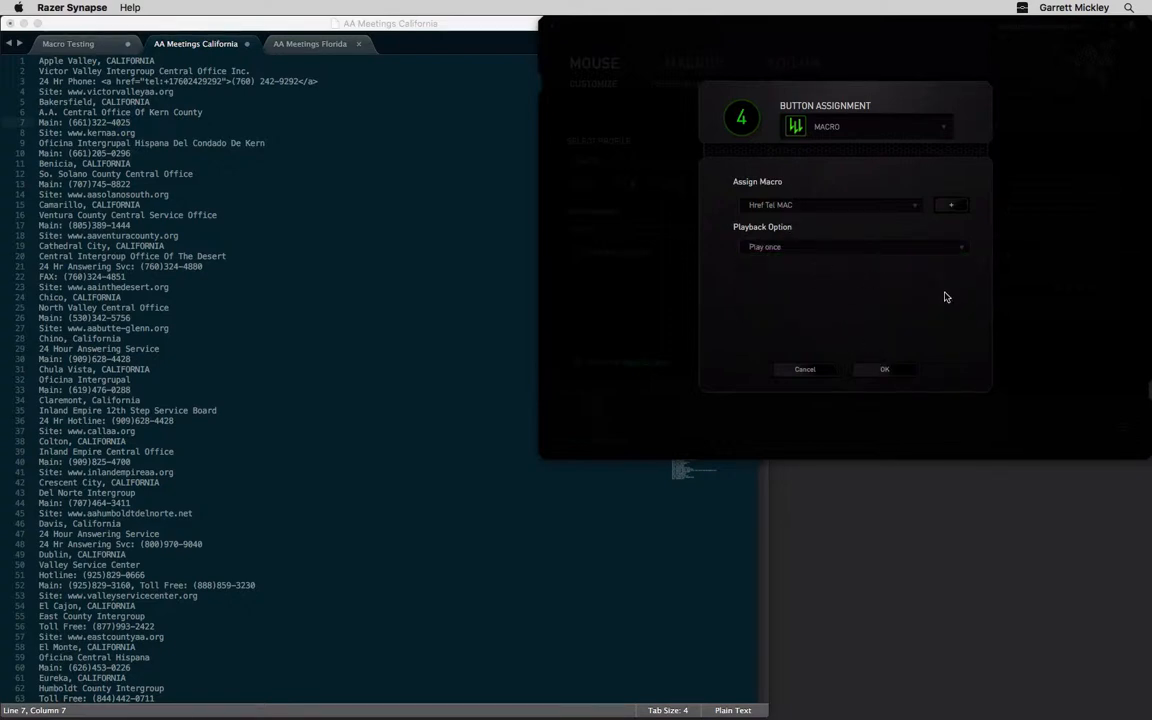
pyautogui.moveTo(887, 256)
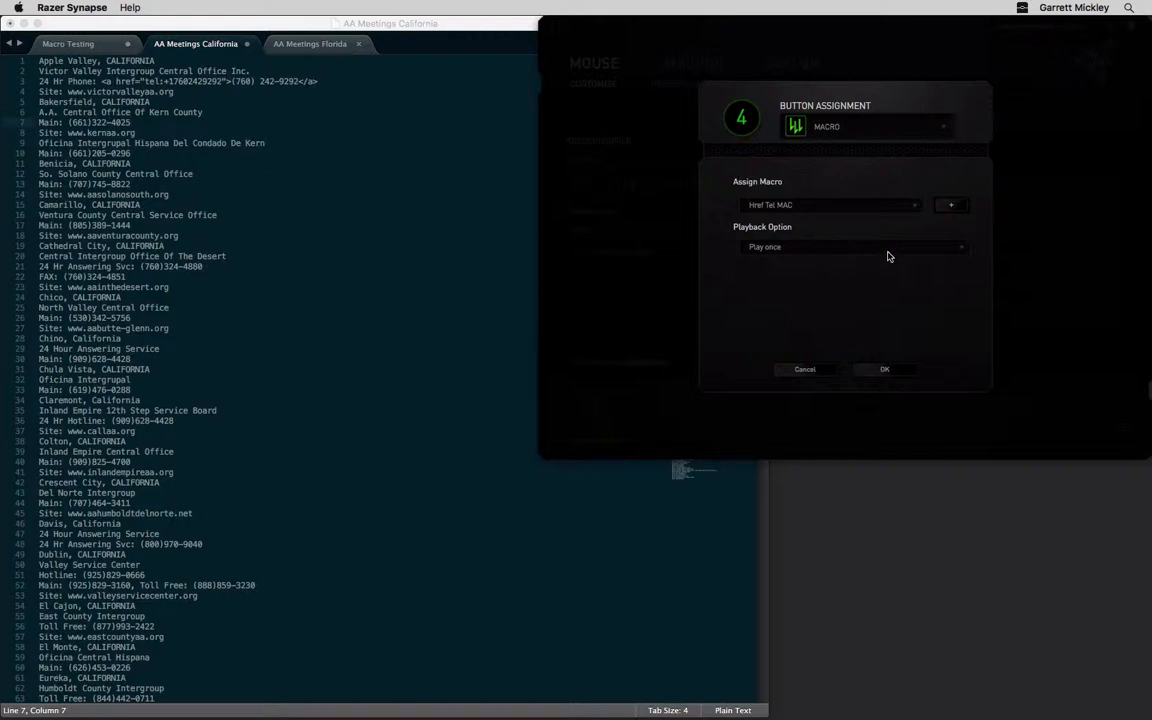
pyautogui.click(853, 247)
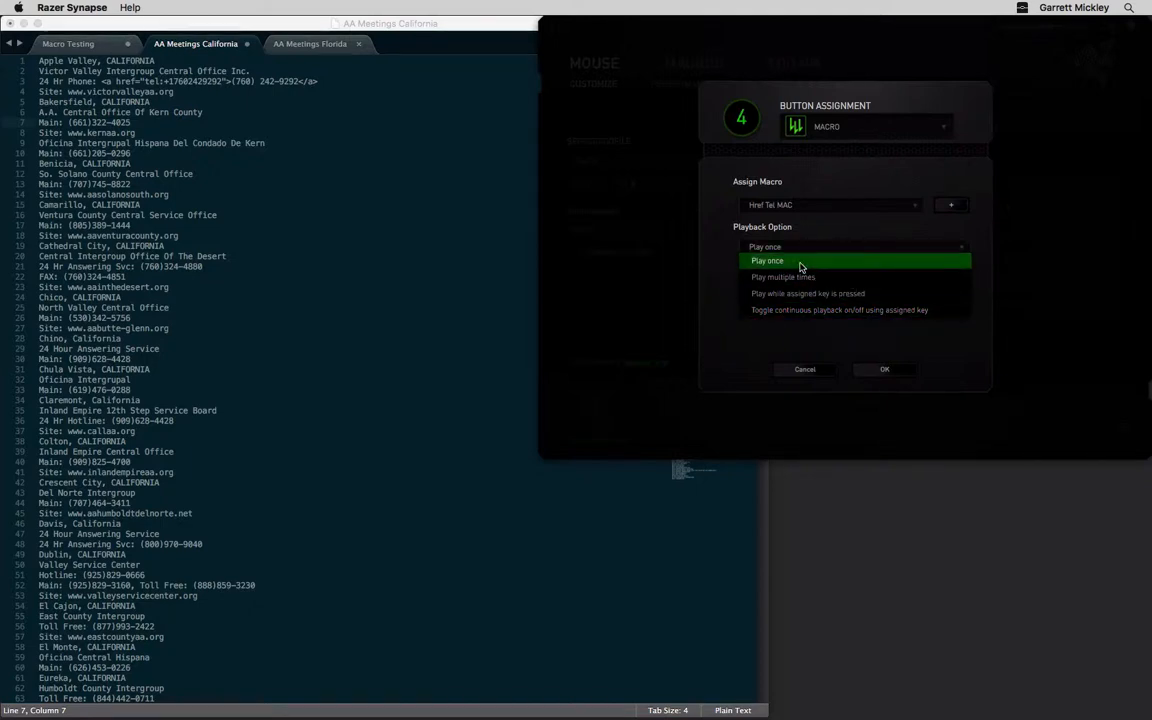
pyautogui.click(768, 260)
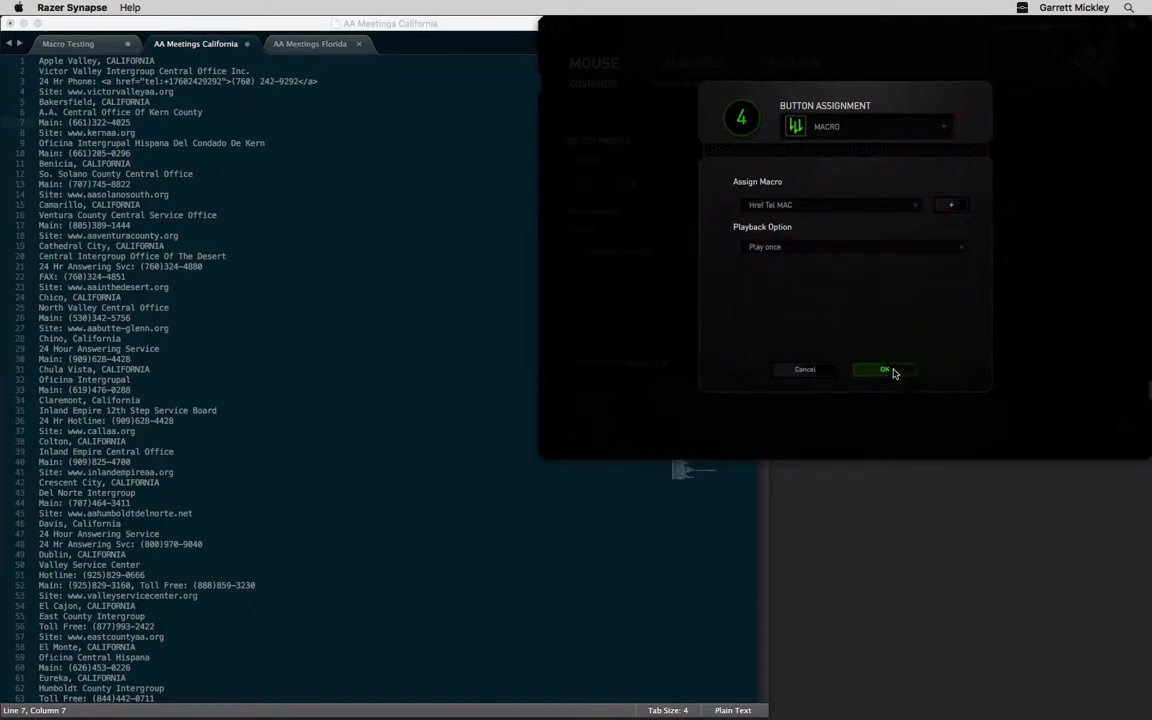
# Confirm key 4's Href Tel MAC assignment and place the caret on the next phone number.
pyautogui.click(882, 369)
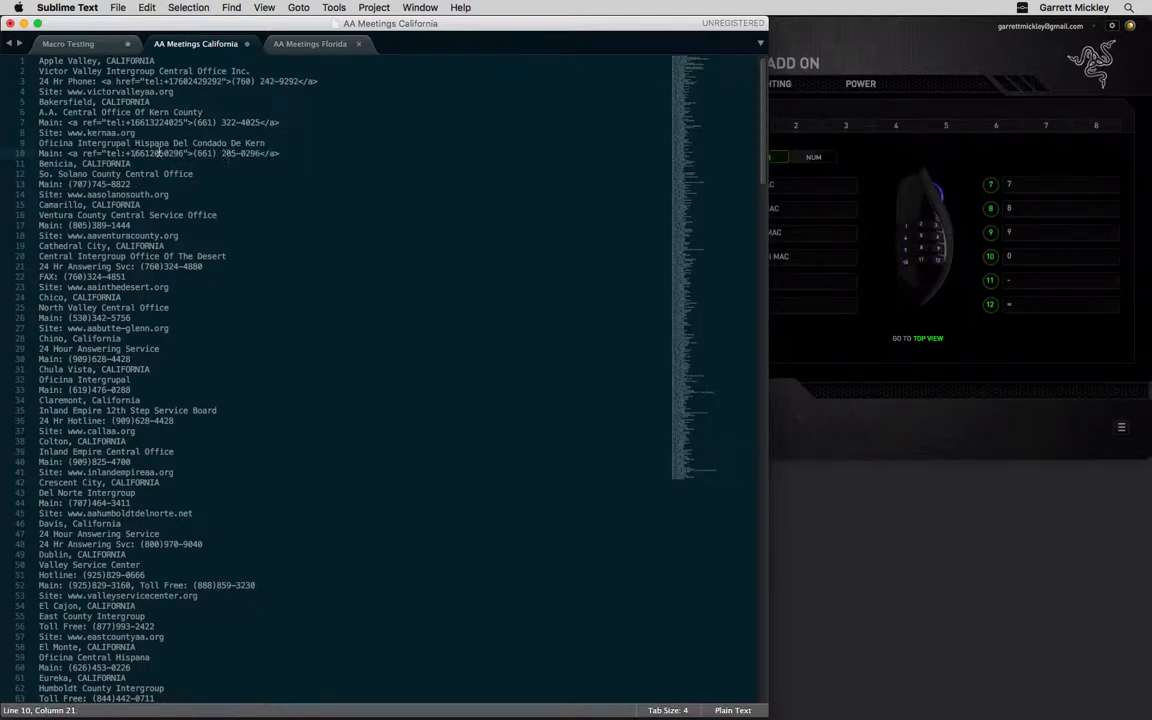
pyautogui.click(98, 185)
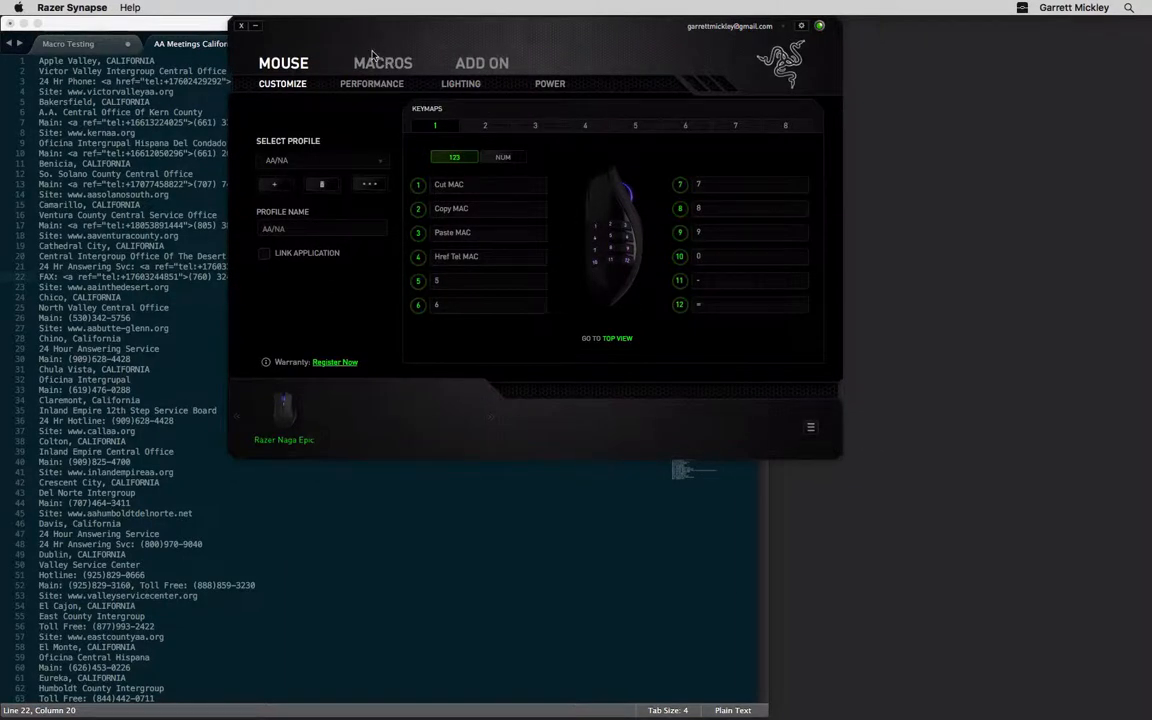
pyautogui.click(486, 232)
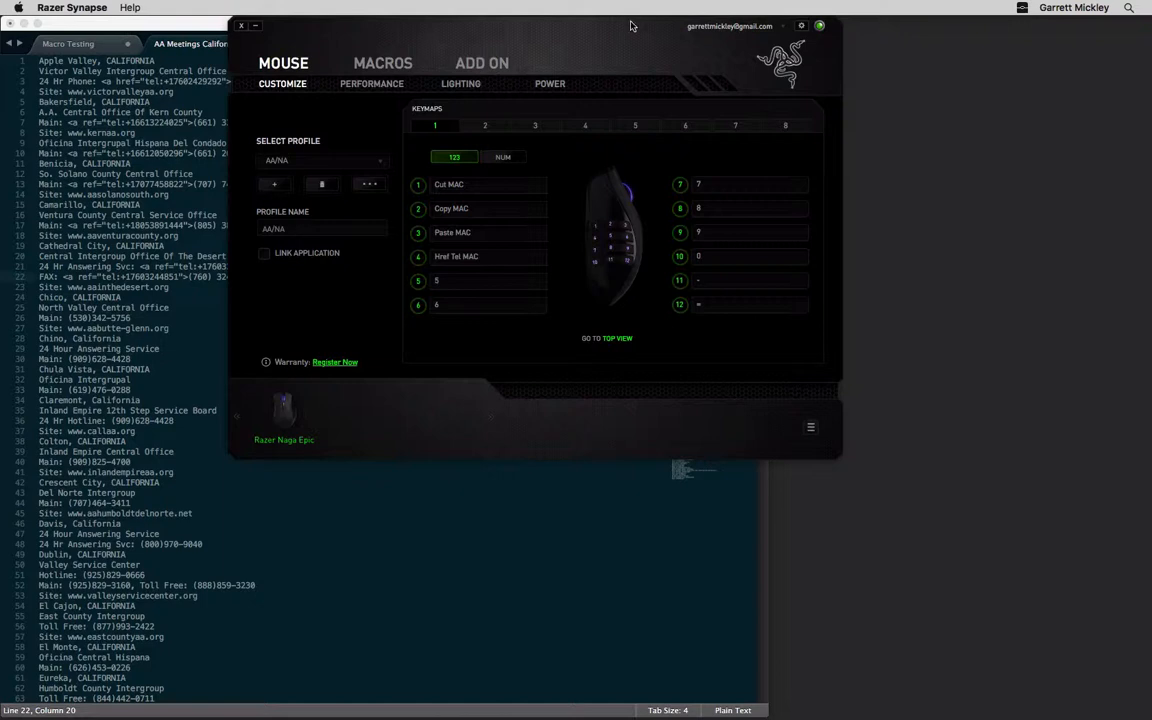
pyautogui.click(723, 26)
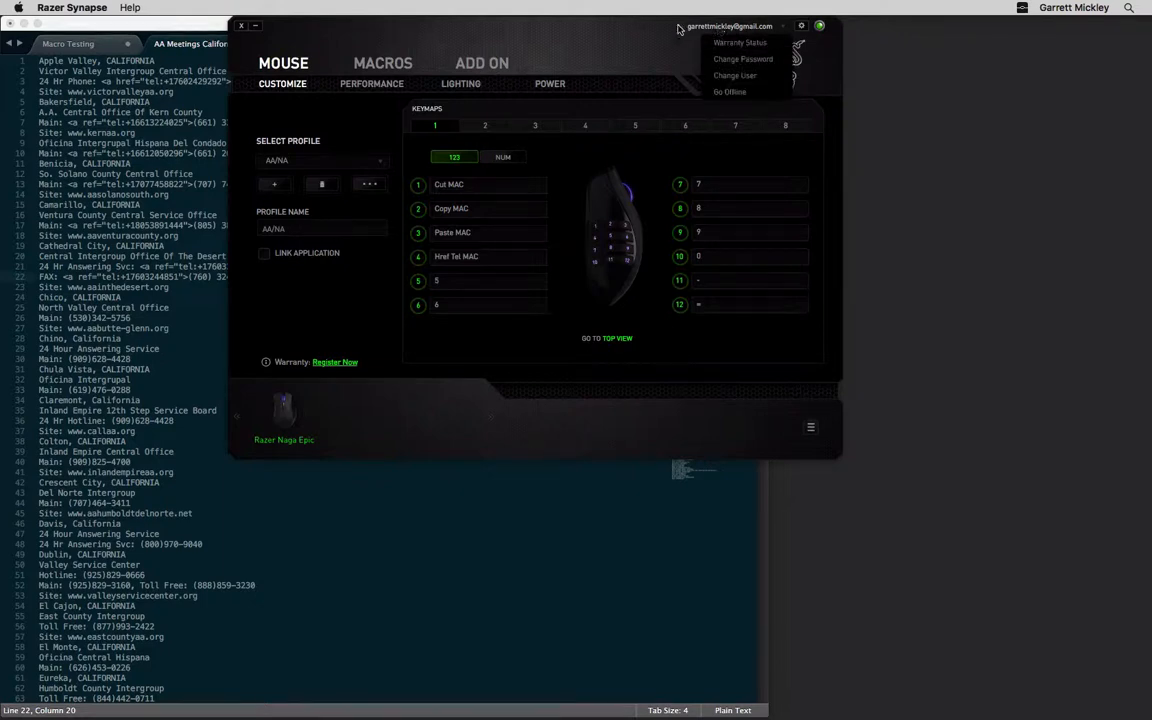
pyautogui.click(603, 43)
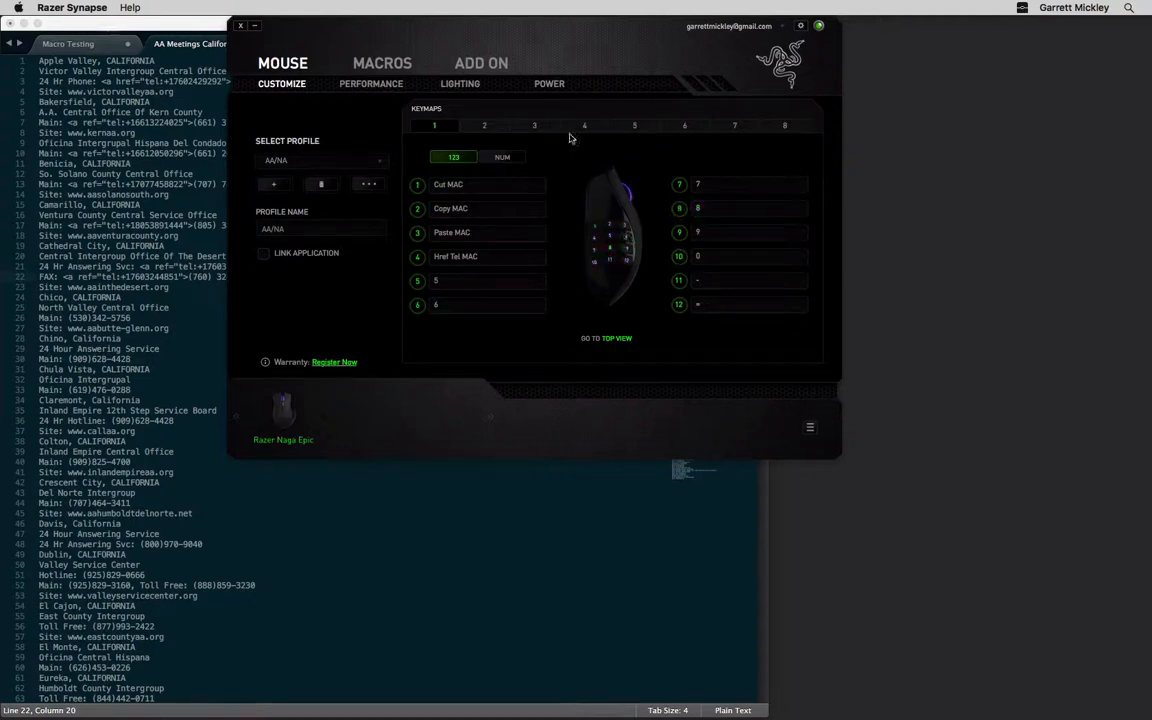
pyautogui.moveTo(563, 65)
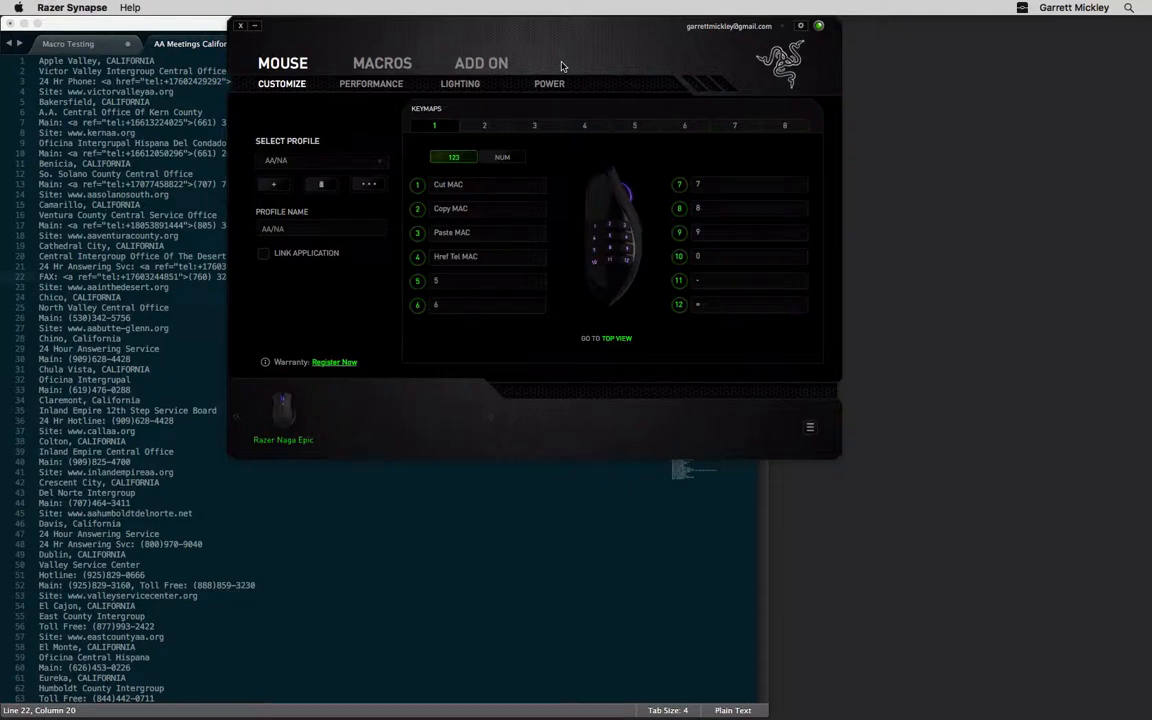
pyautogui.moveTo(509, 47)
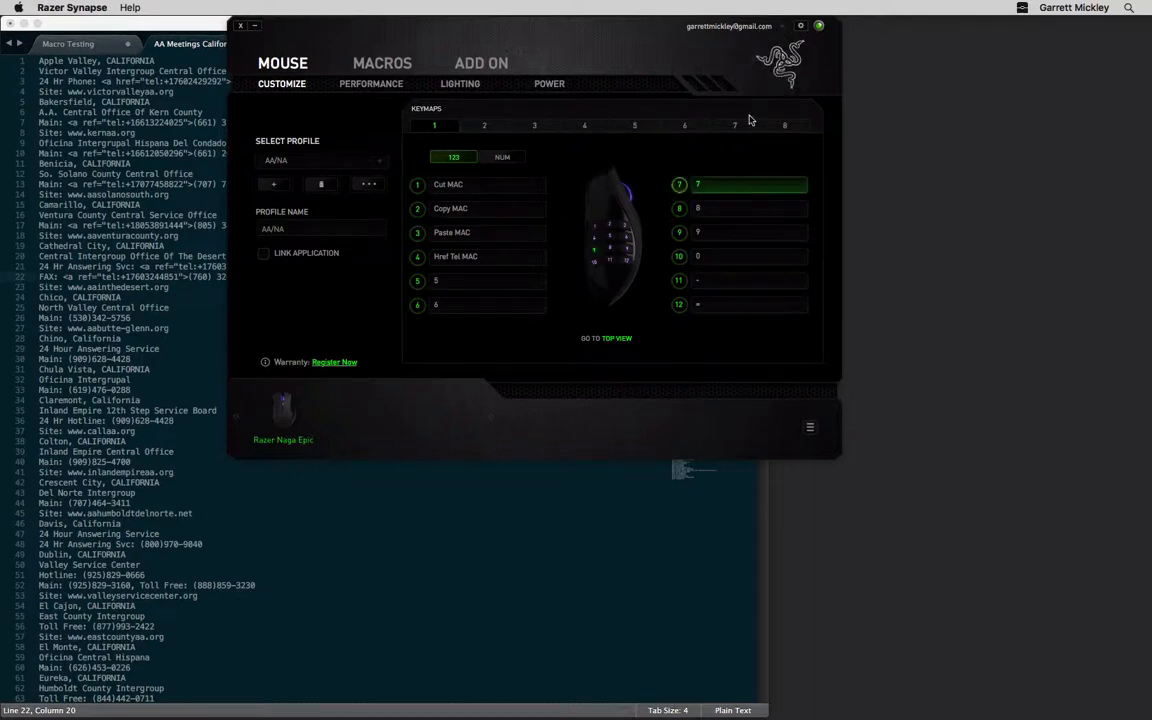
pyautogui.moveTo(708, 61)
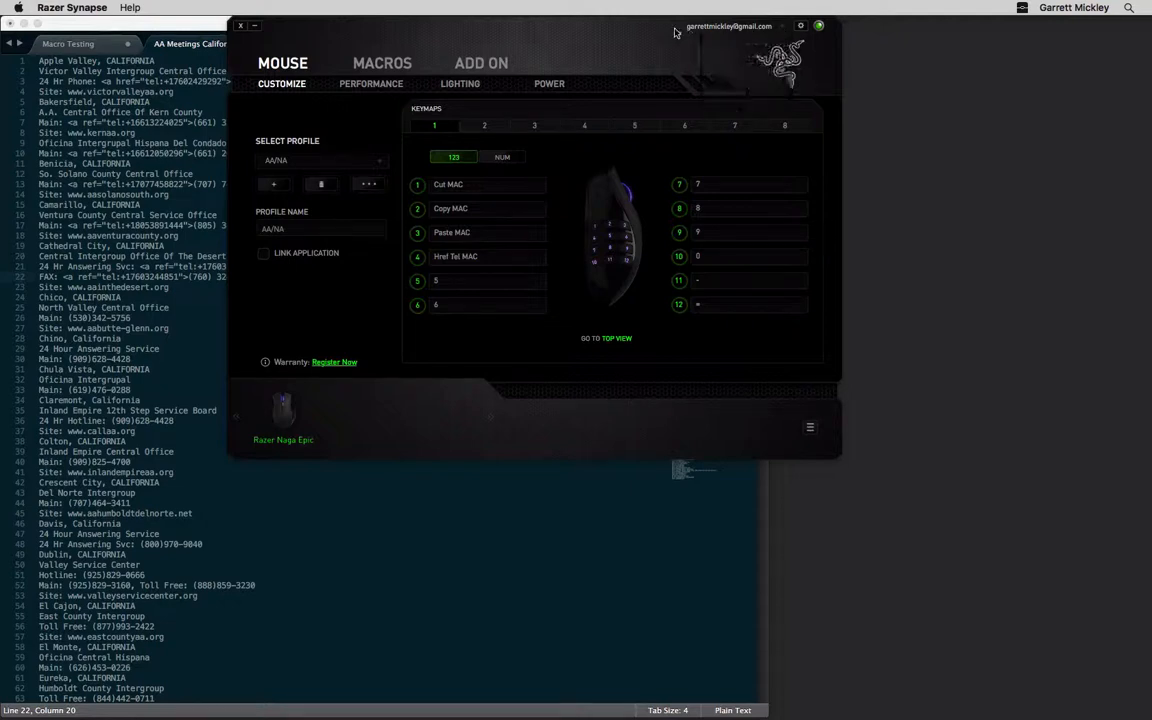
pyautogui.click(485, 208)
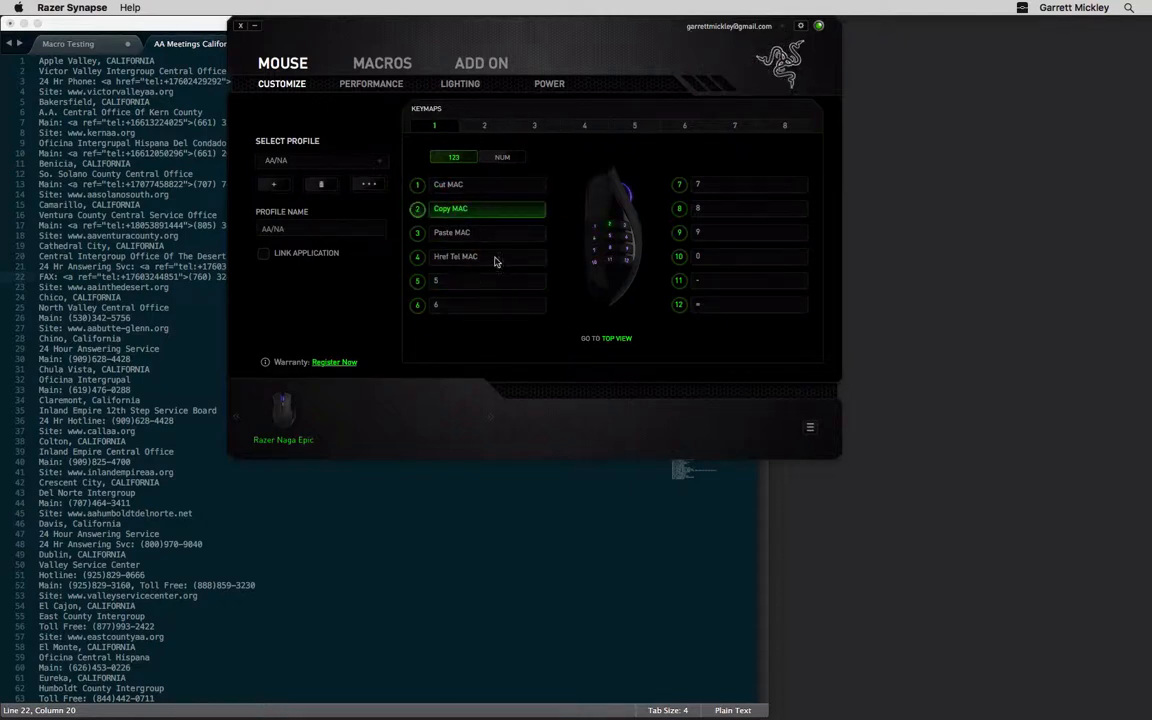
pyautogui.click(487, 281)
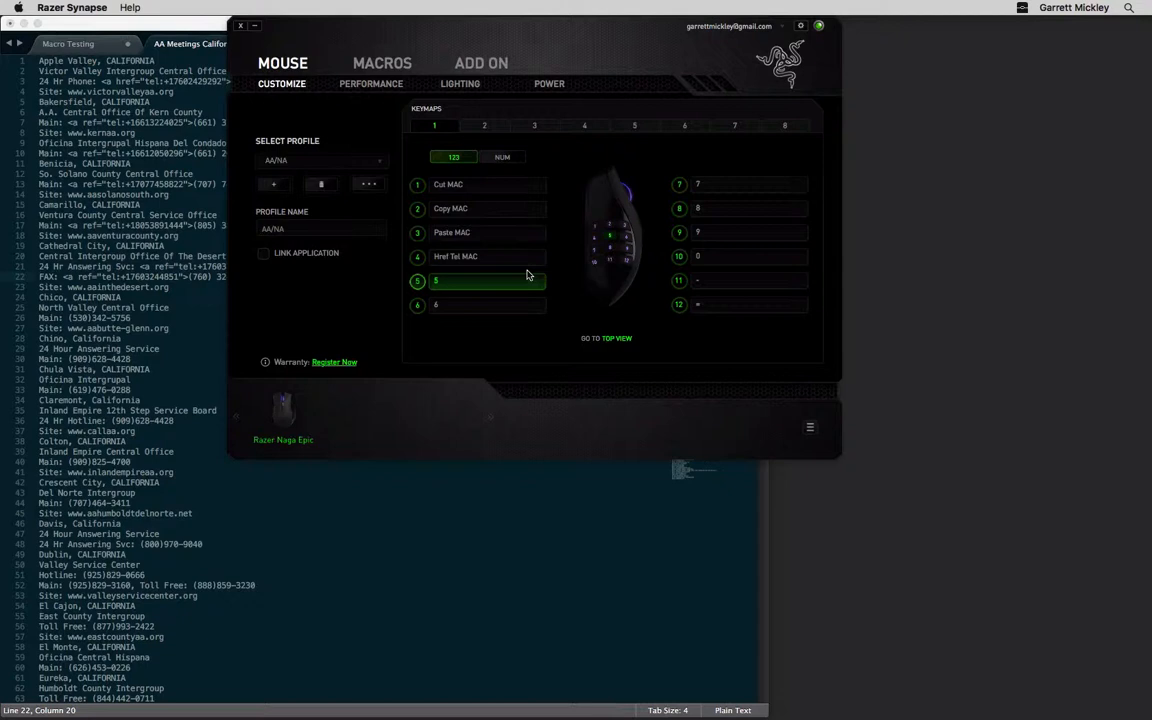